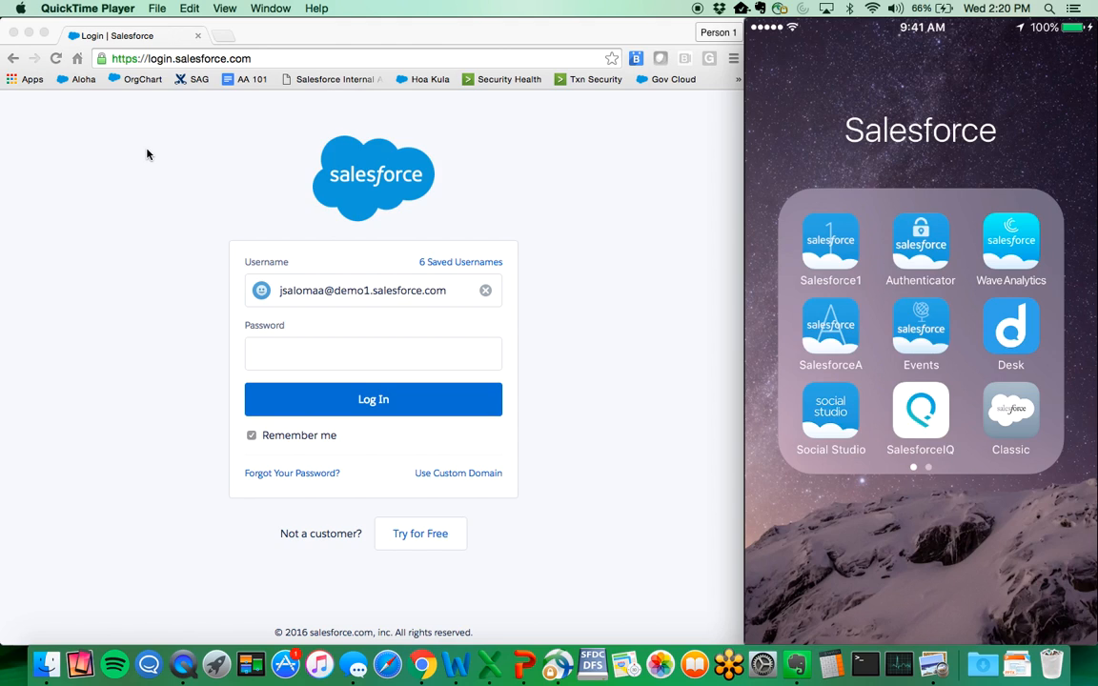
# Enter the Admin User's password and log in to the Salesforce org.
pyautogui.click(373, 354)
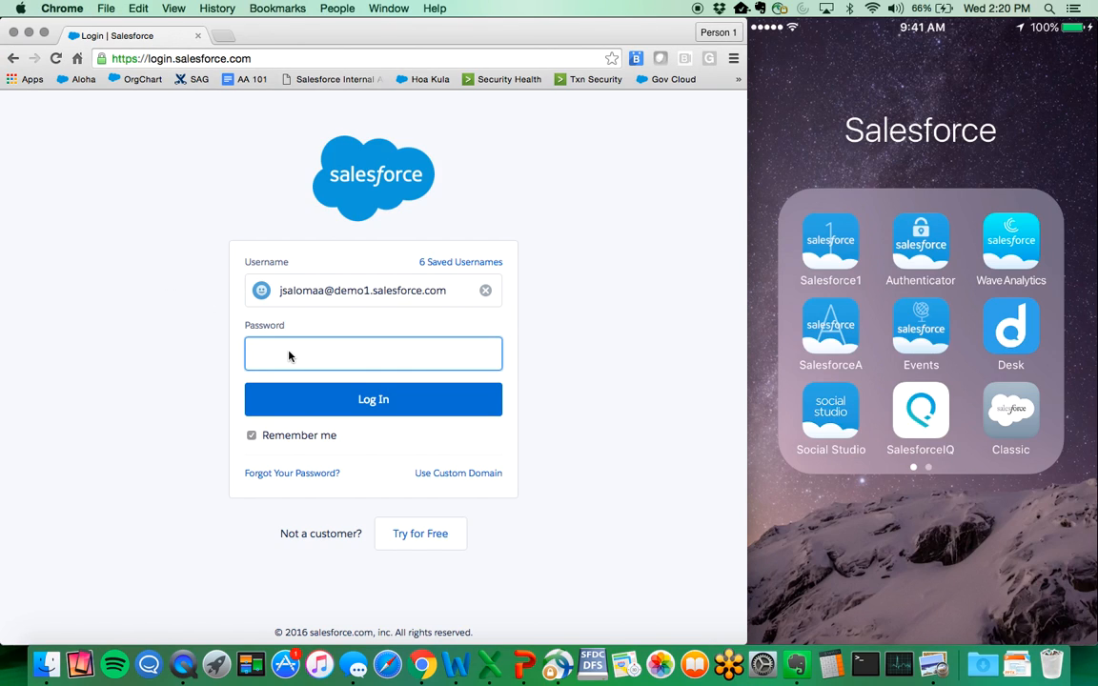
pyautogui.write('•')
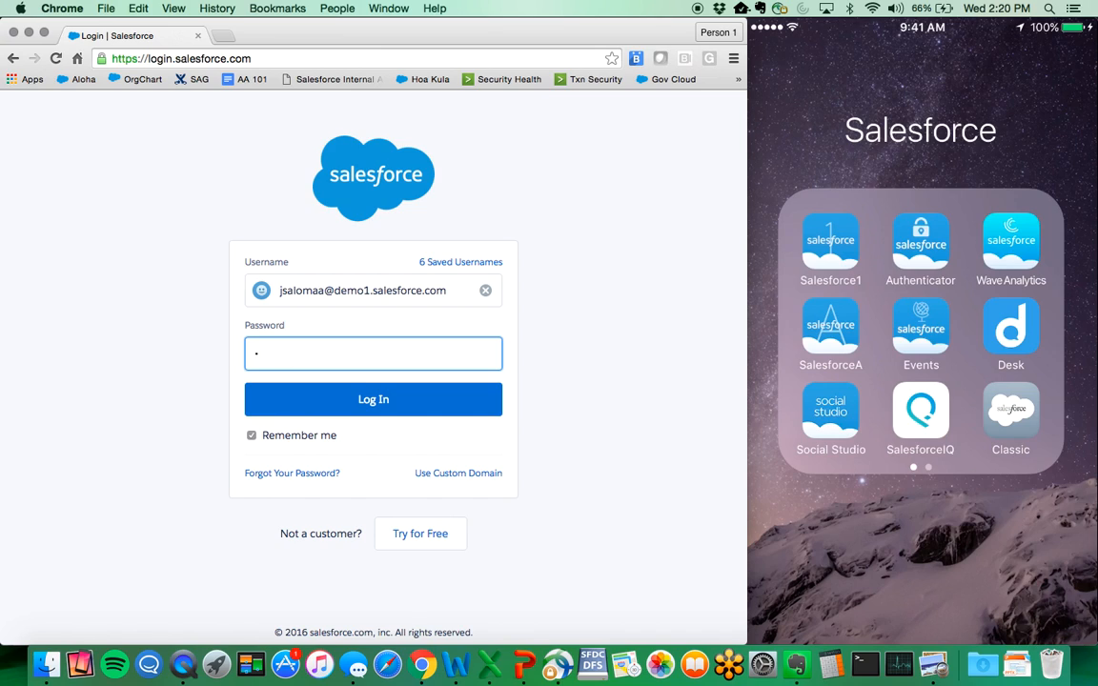
pyautogui.write('password')
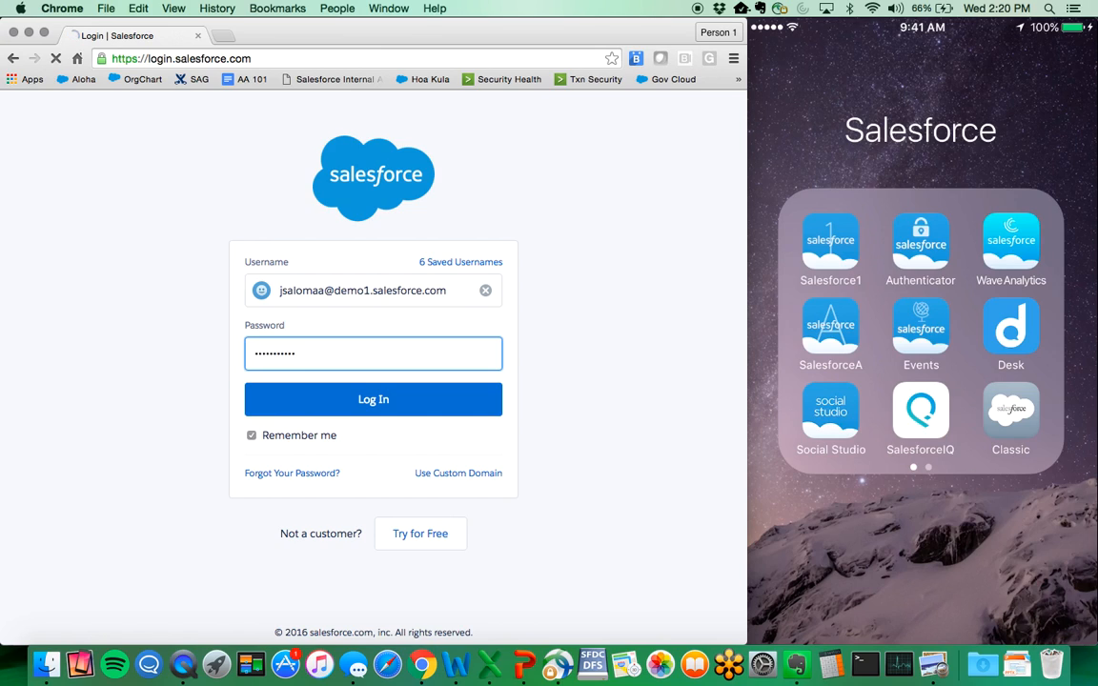
pyautogui.click(373, 398)
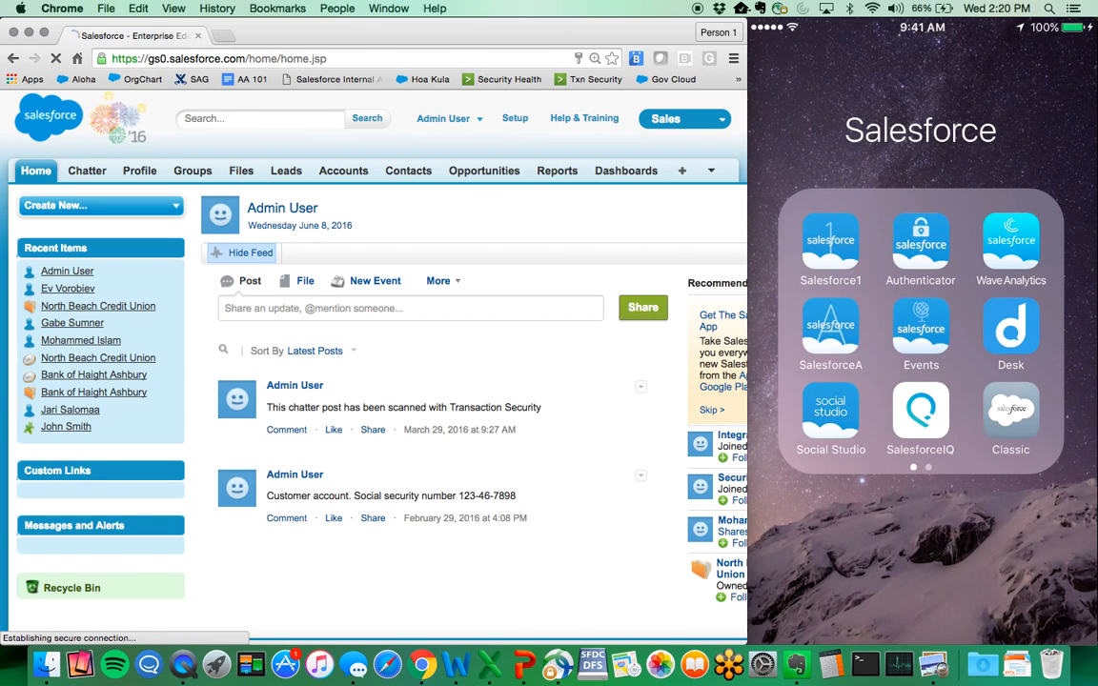
# Search Setup Quick Find for 'tr' and open the Transaction Security policies list.
pyautogui.click(514, 118)
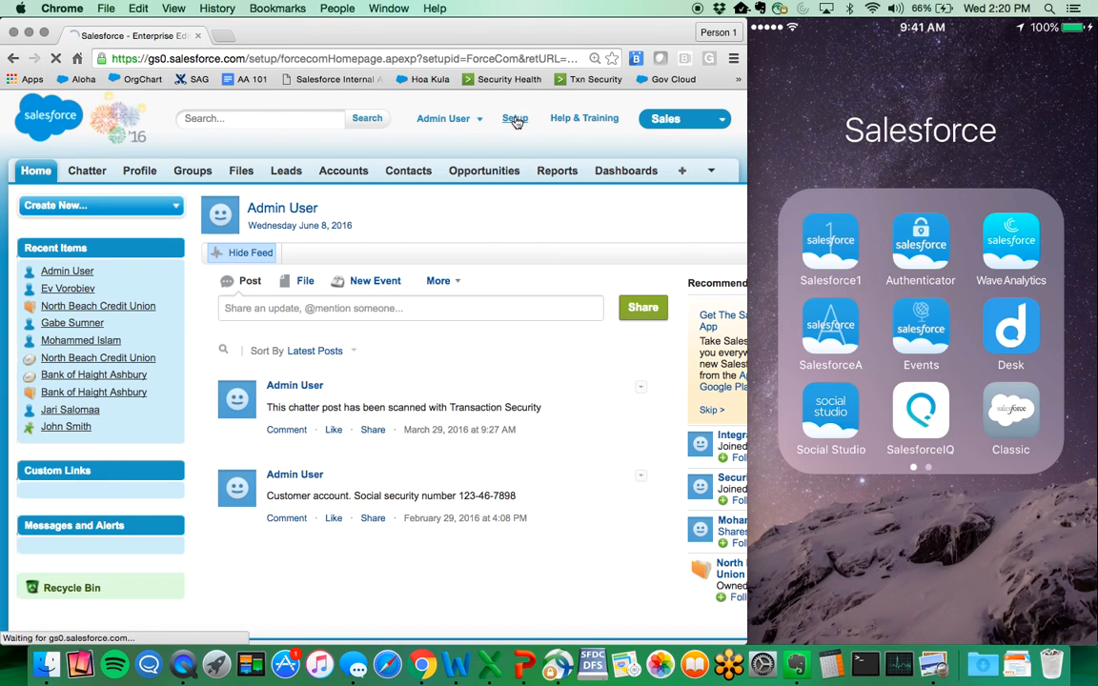
pyautogui.click(515, 119)
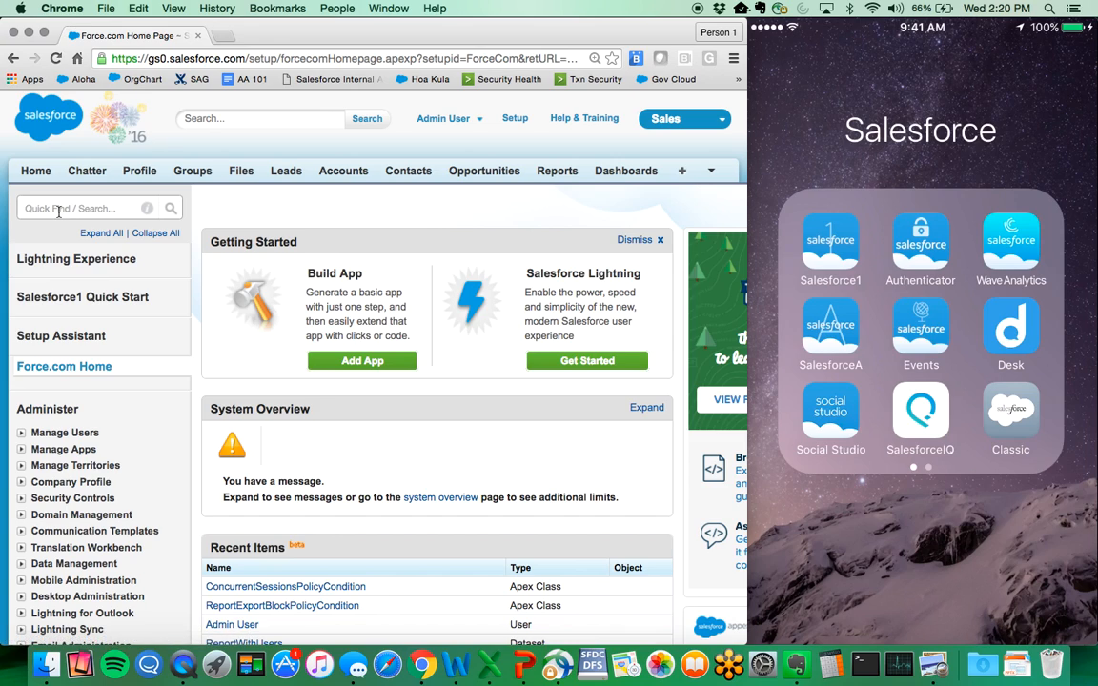
pyautogui.write('trans')
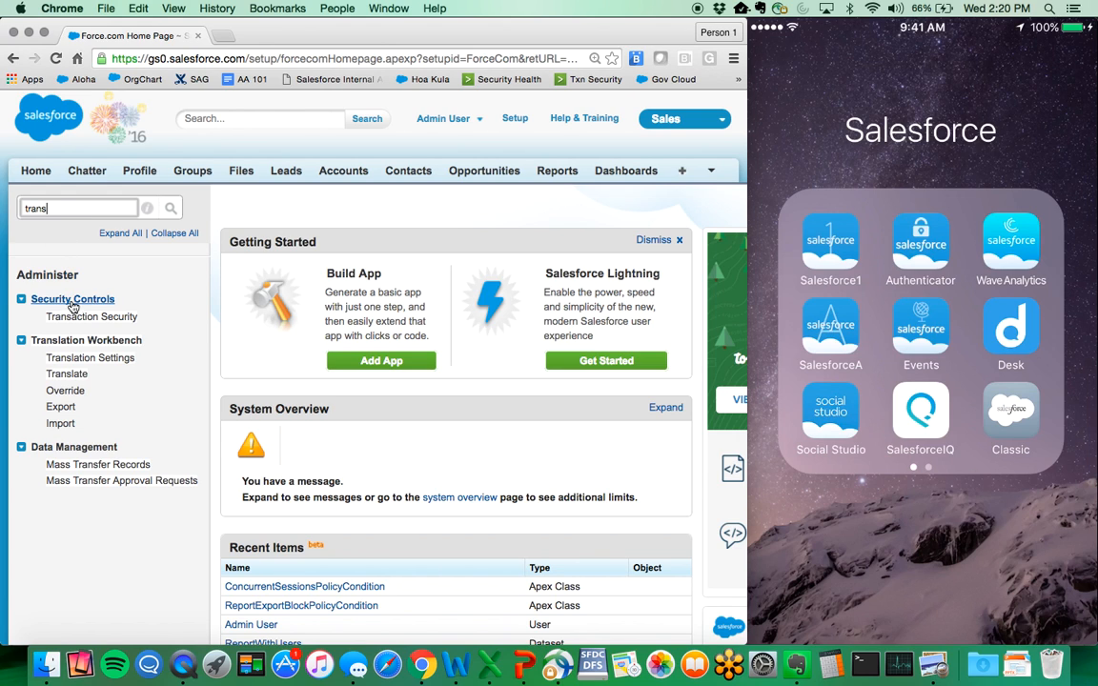
pyautogui.click(91, 315)
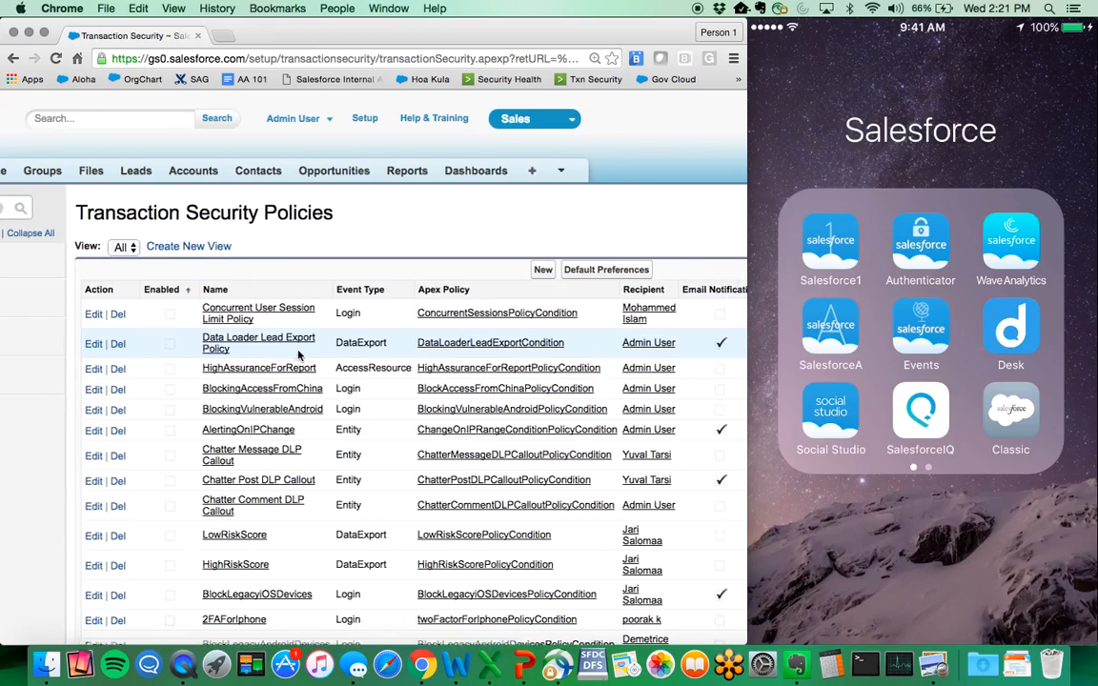
pyautogui.scroll(-3)
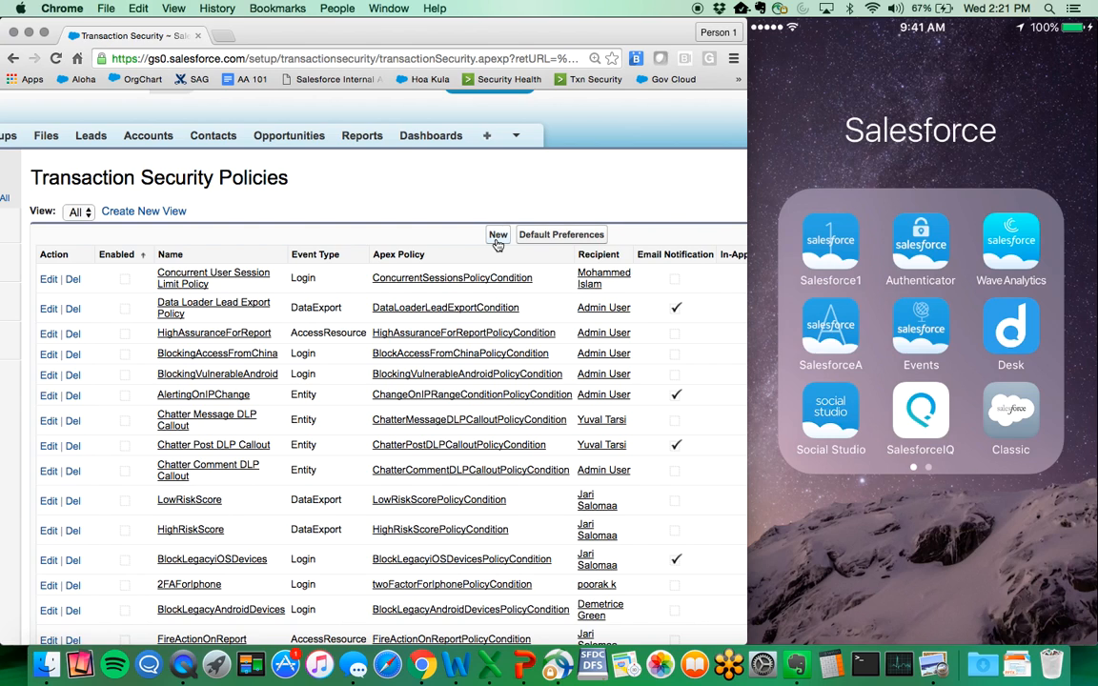
# Start a new policy, trying Entity and DataExport, then choosing AccessResource with Reports & Dashboards.
pyautogui.click(497, 234)
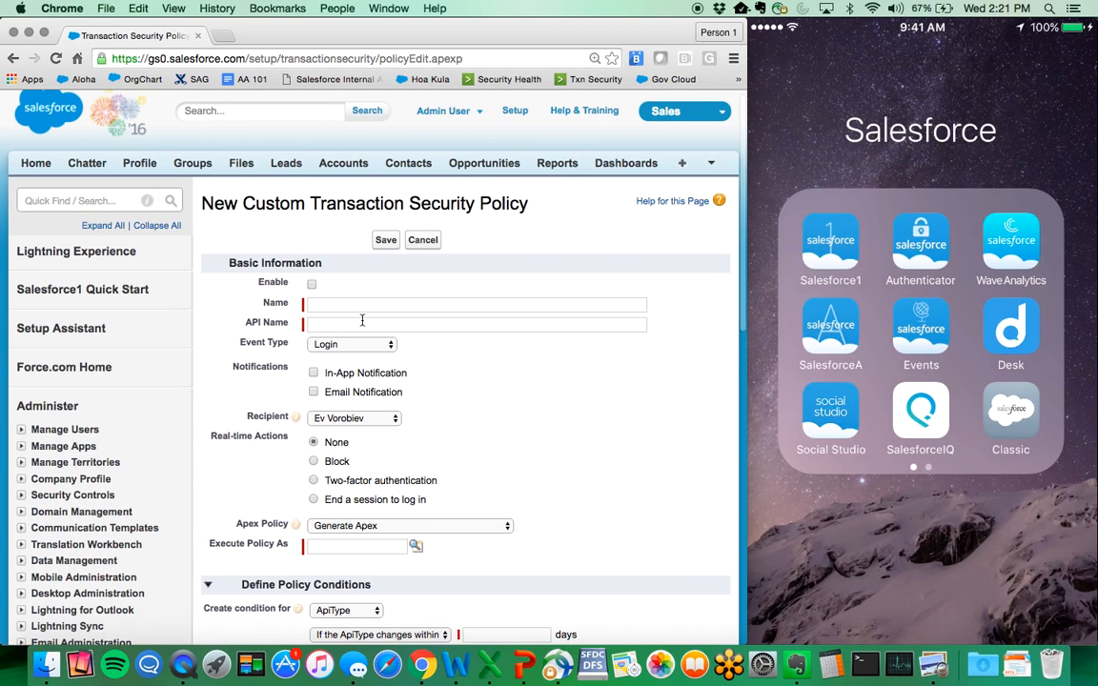
pyautogui.click(352, 344)
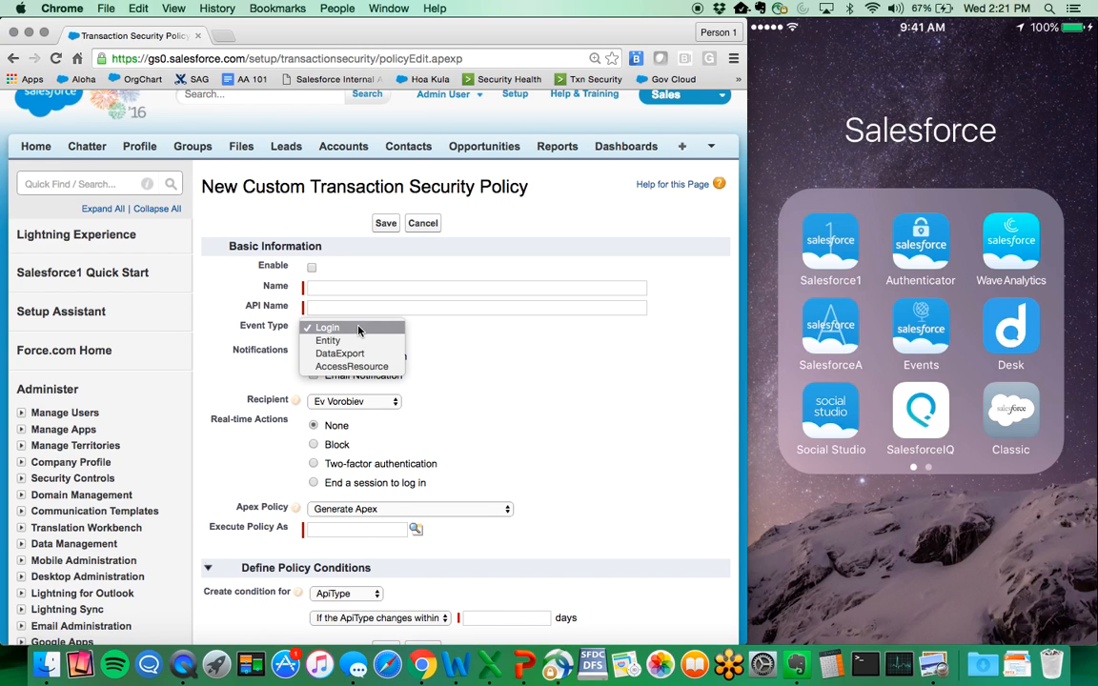
pyautogui.click(327, 340)
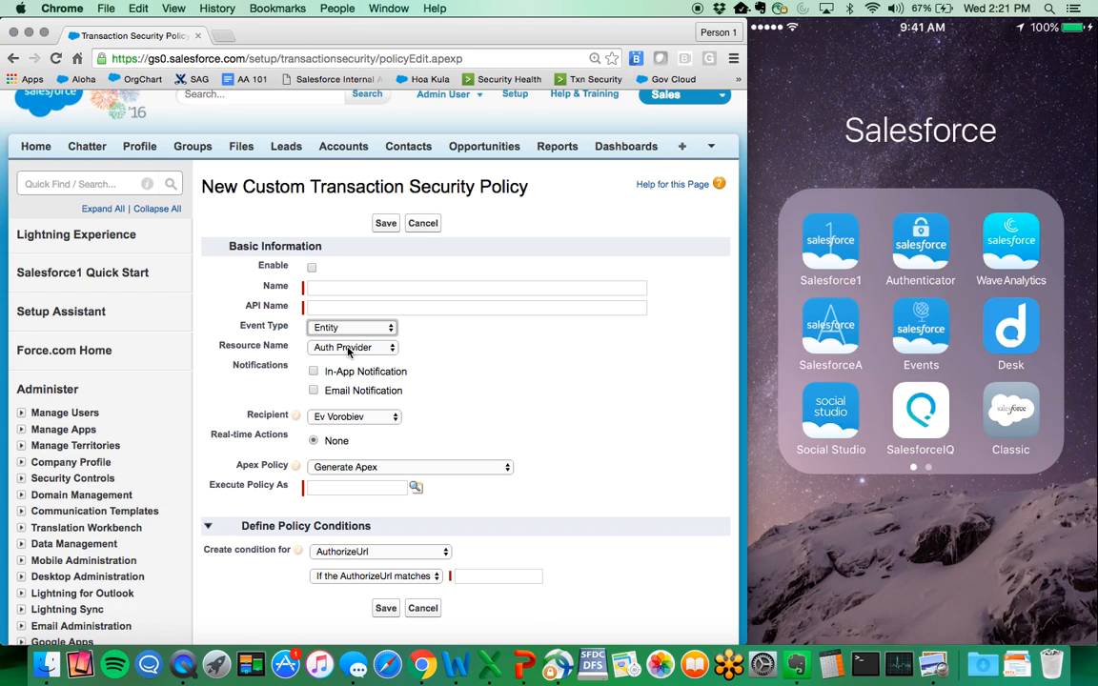
pyautogui.click(351, 347)
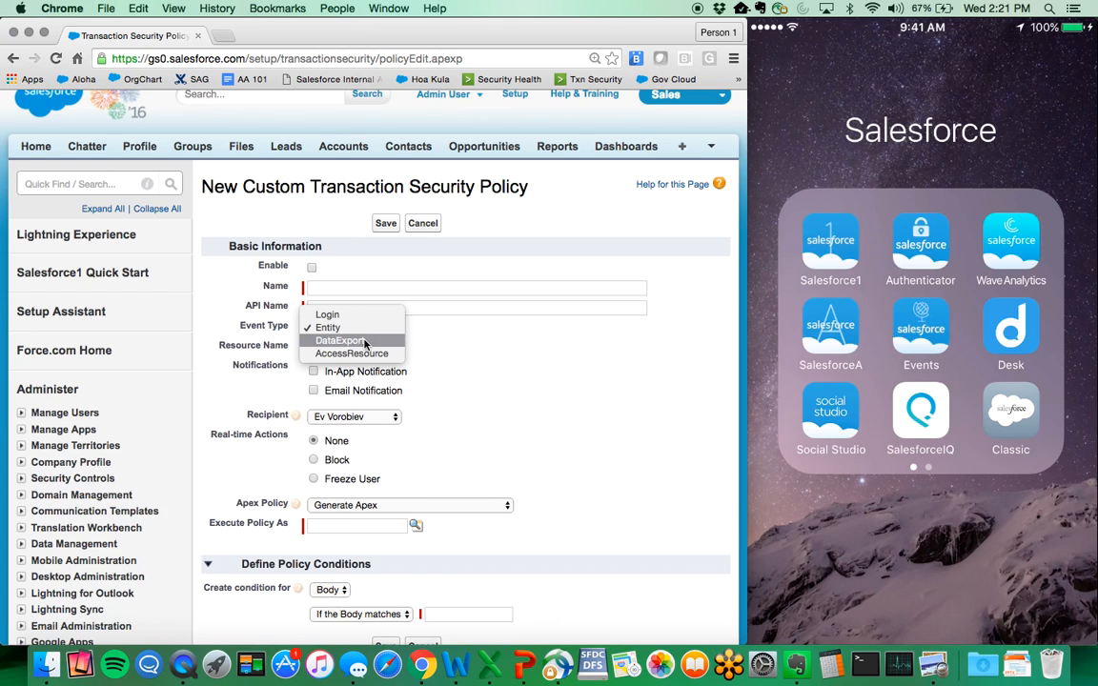
pyautogui.click(340, 340)
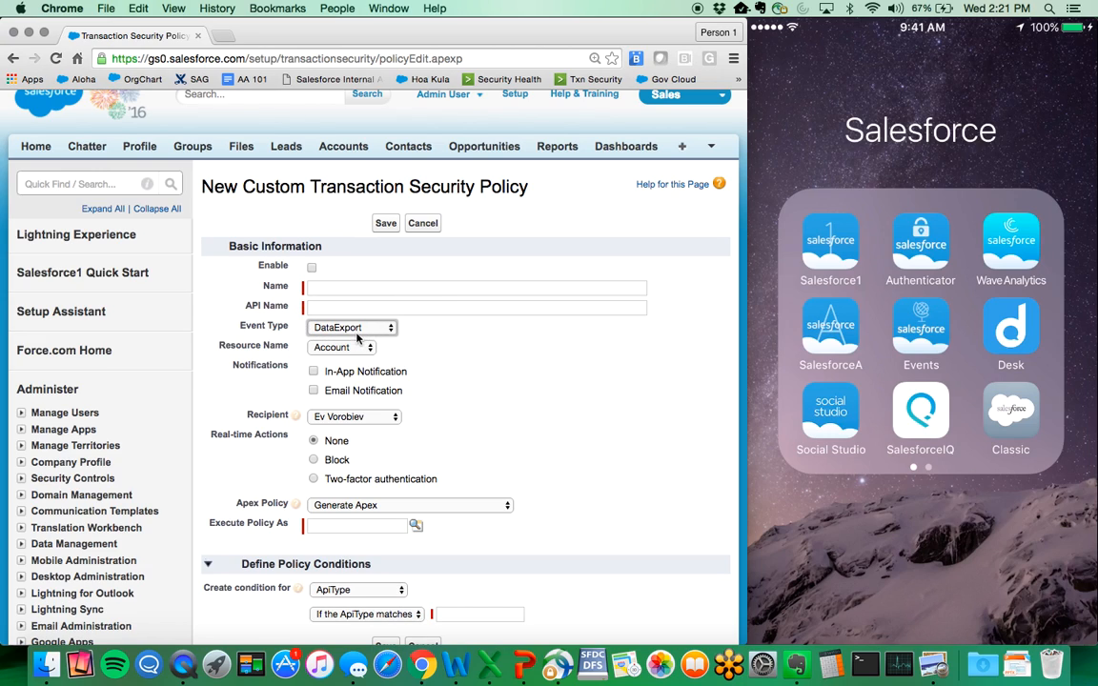
pyautogui.moveTo(357, 346)
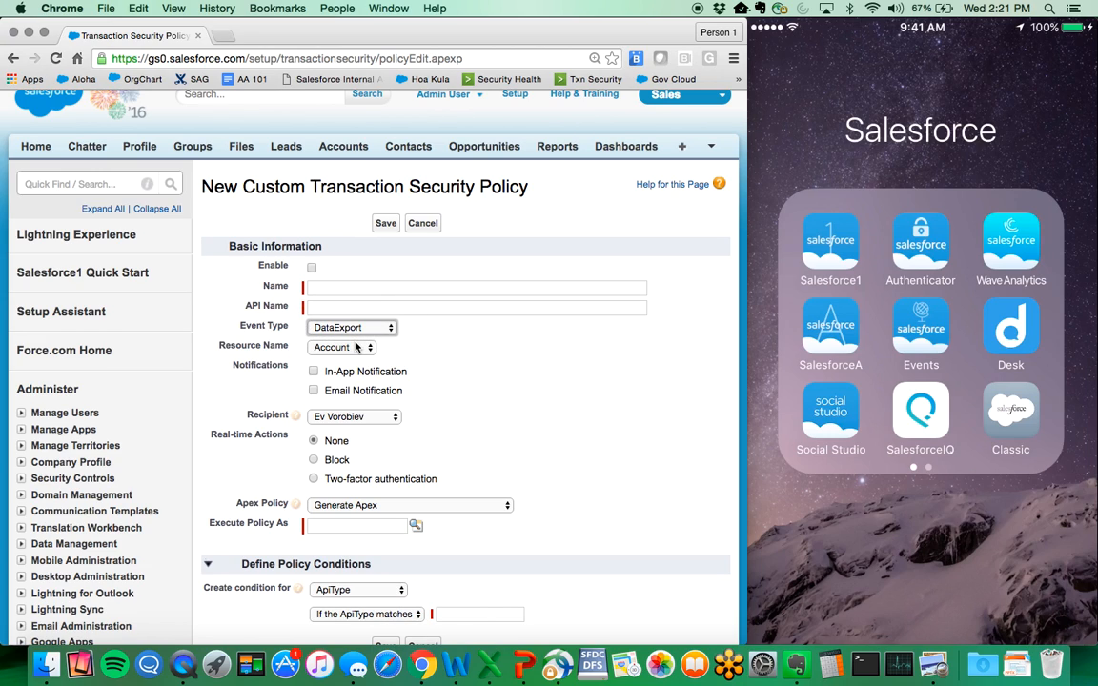
pyautogui.click(352, 326)
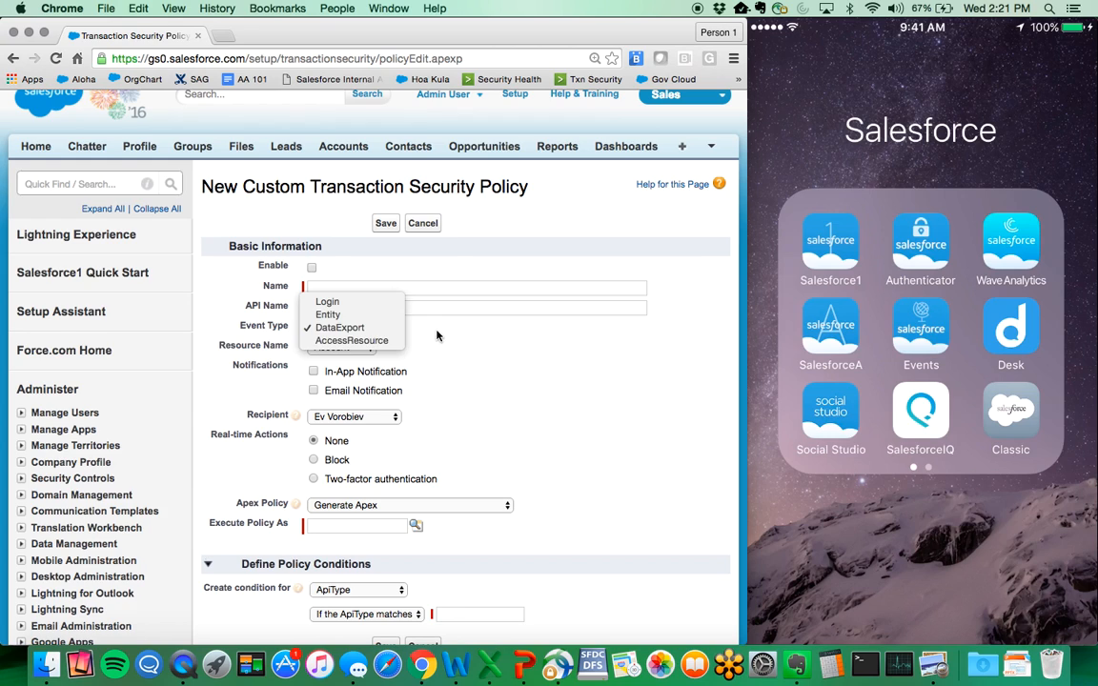
pyautogui.click(365, 347)
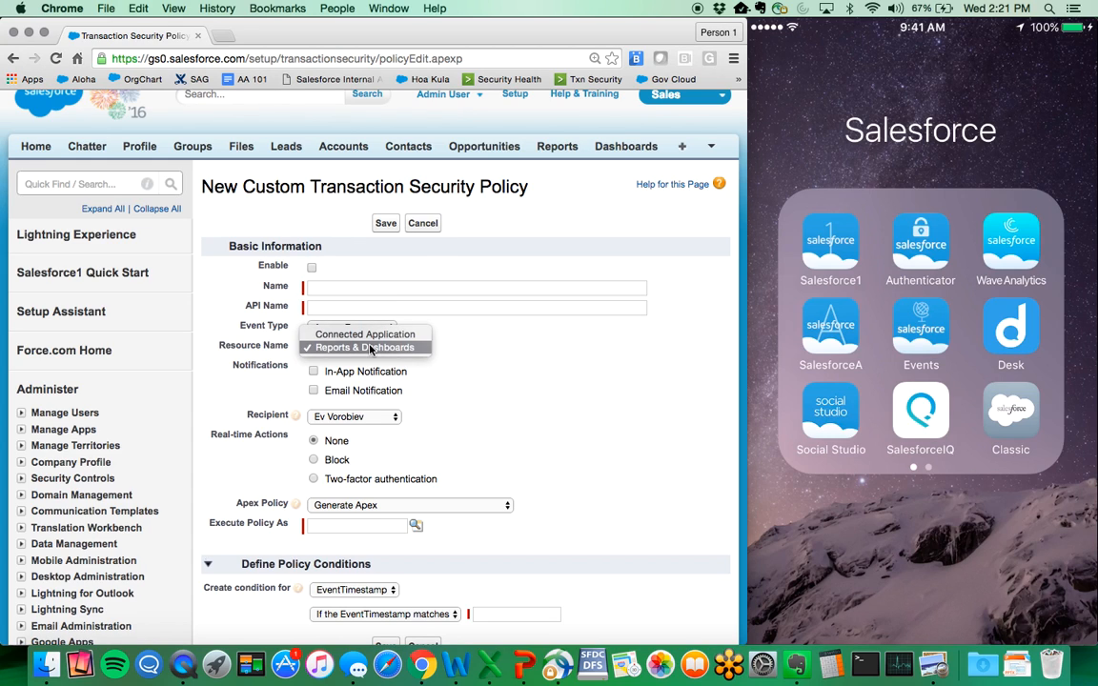
pyautogui.click(350, 333)
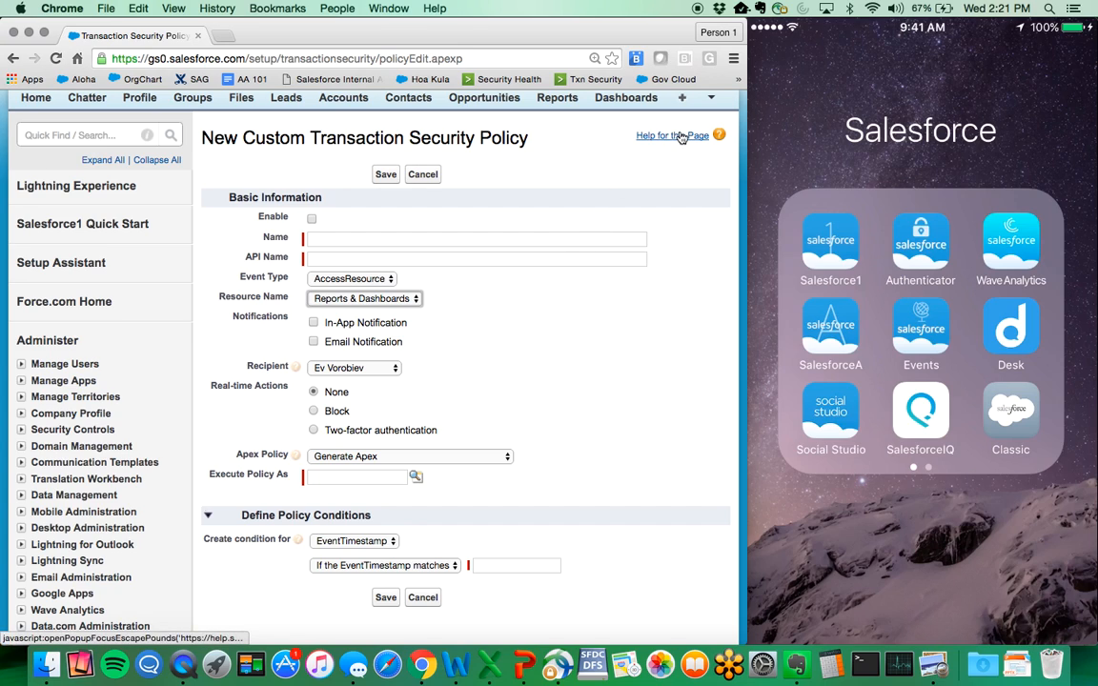
pyautogui.moveTo(672, 135)
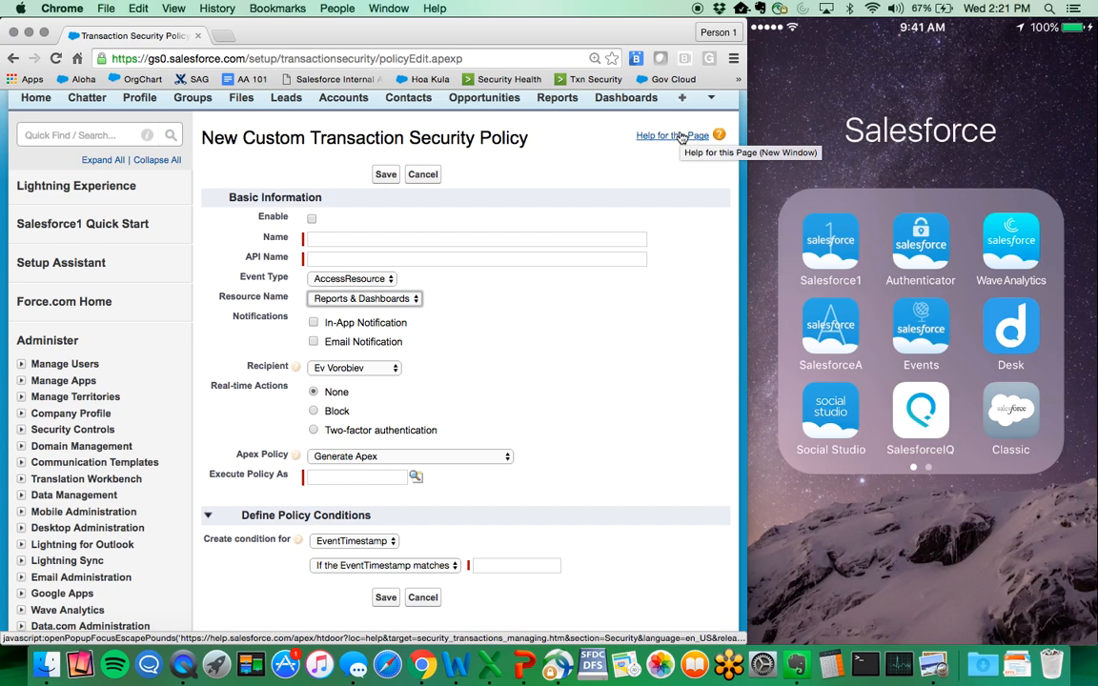
pyautogui.moveTo(489, 186)
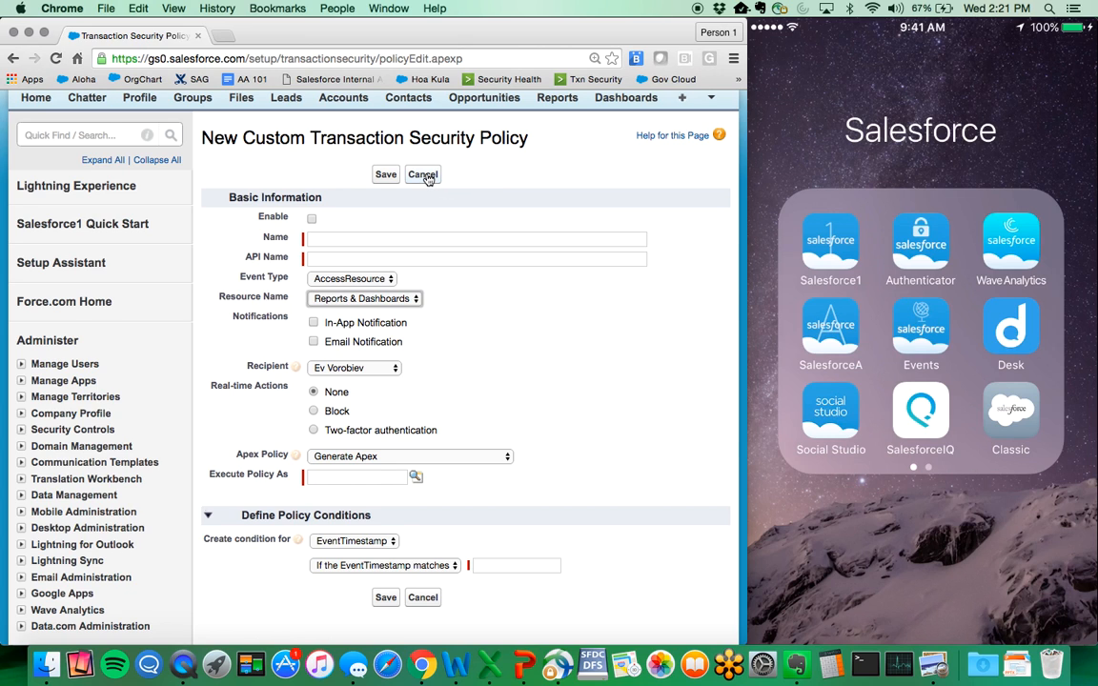
# Cancel the unsaved policy and open the ReportExportBlock policy details.
pyautogui.click(422, 174)
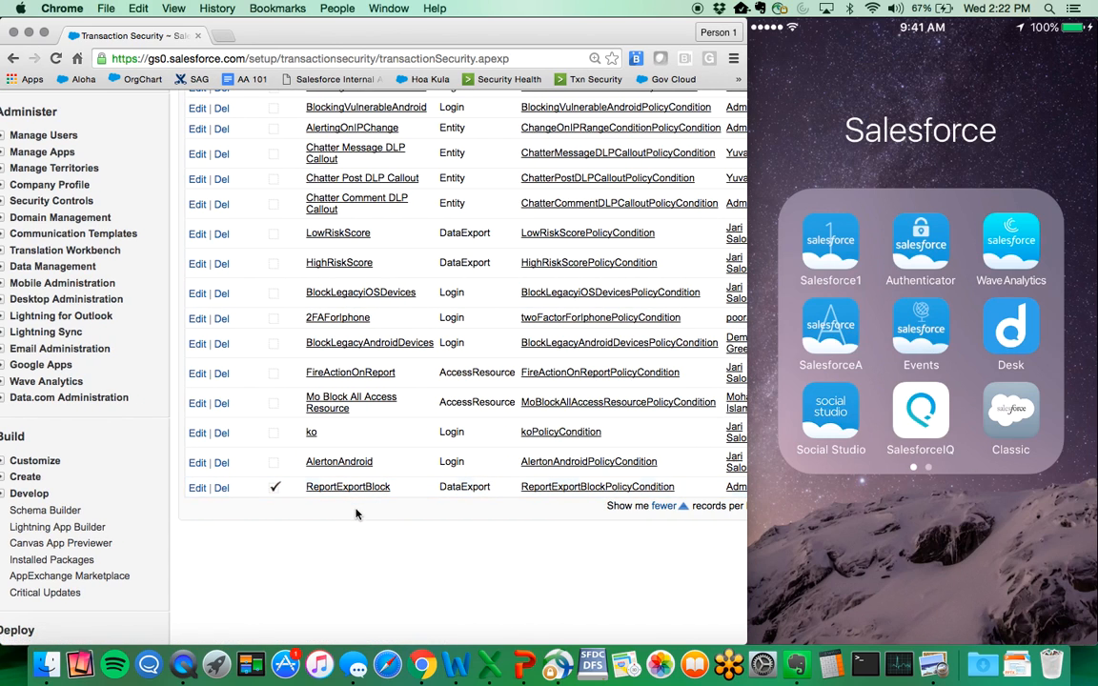
pyautogui.scroll(-3)
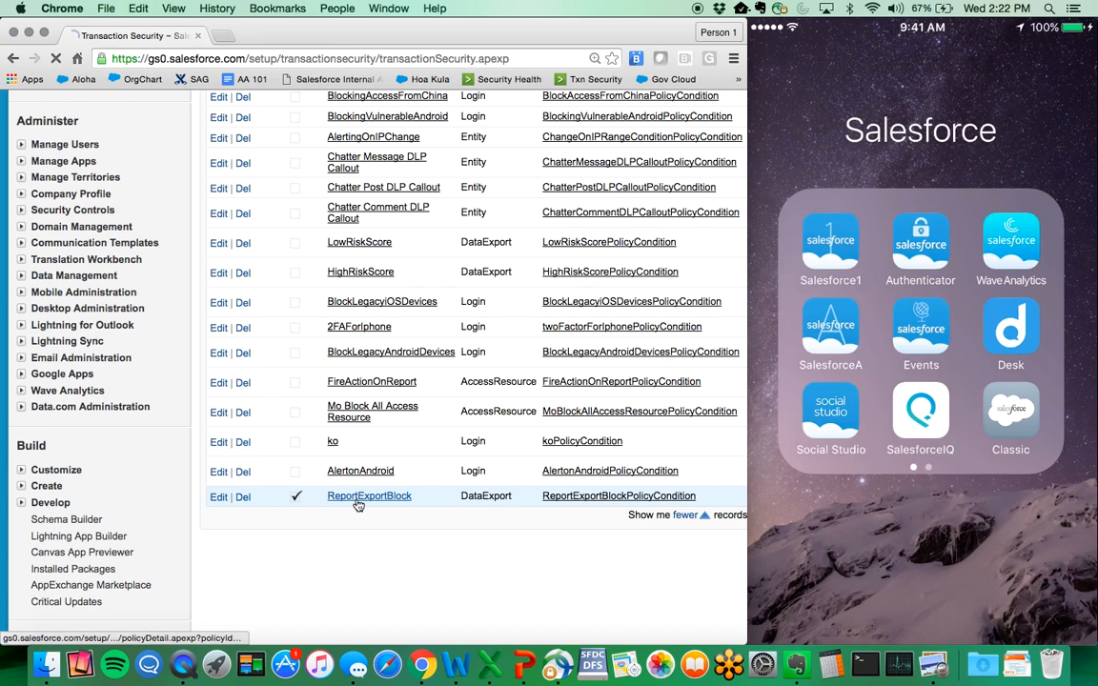
pyautogui.click(368, 495)
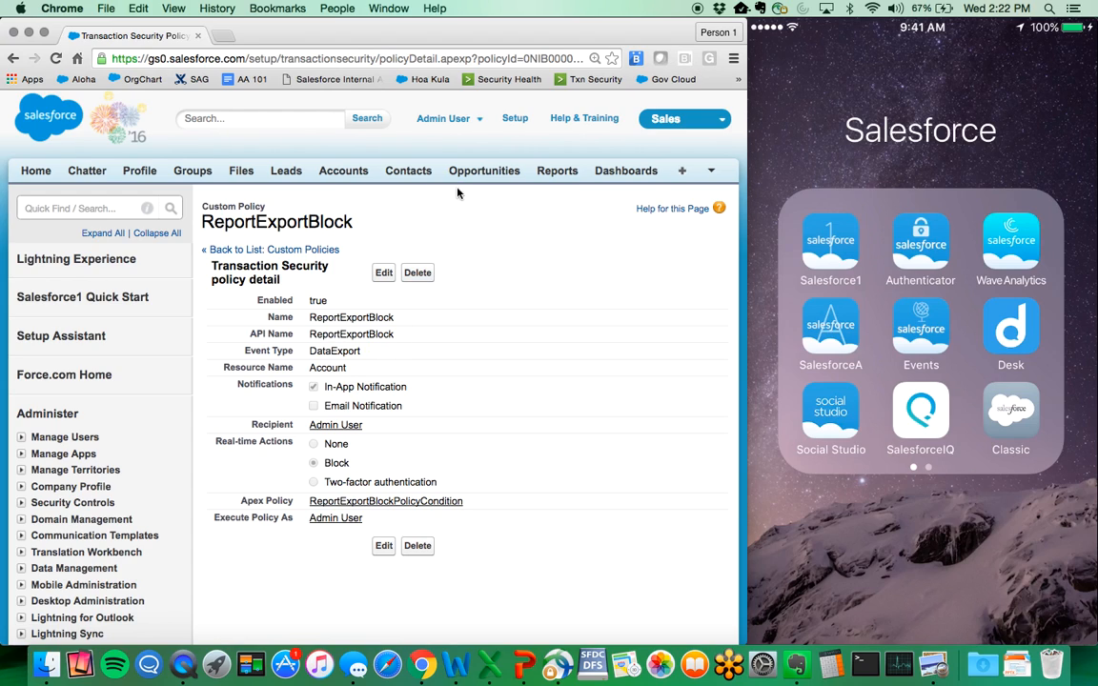
pyautogui.moveTo(339, 318)
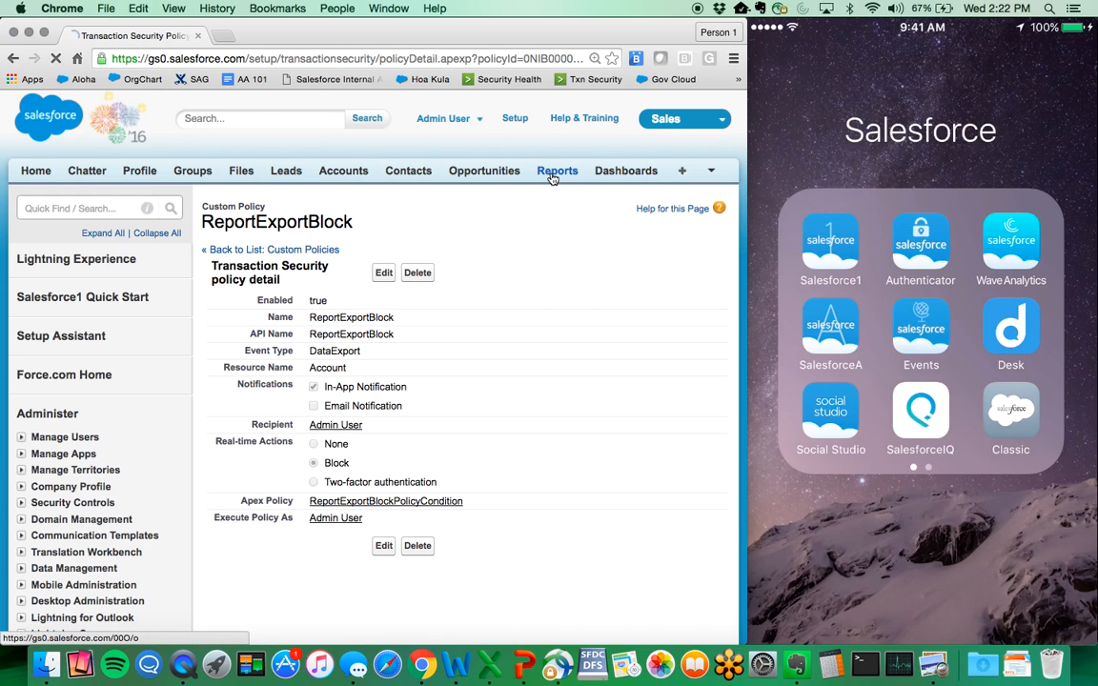
# Go to the Reports tab from the ReportExportBlock policy page.
pyautogui.click(557, 170)
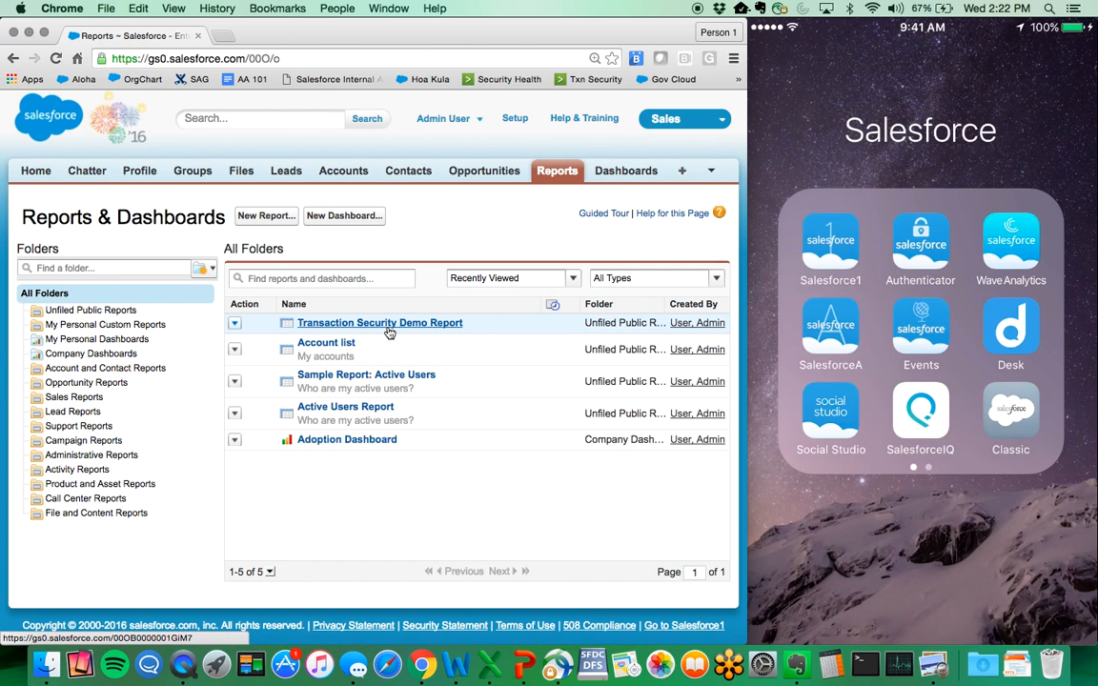
# Try exporting the Transaction Security Demo Report as Excel, getting an Access Blocked message.
pyautogui.click(235, 323)
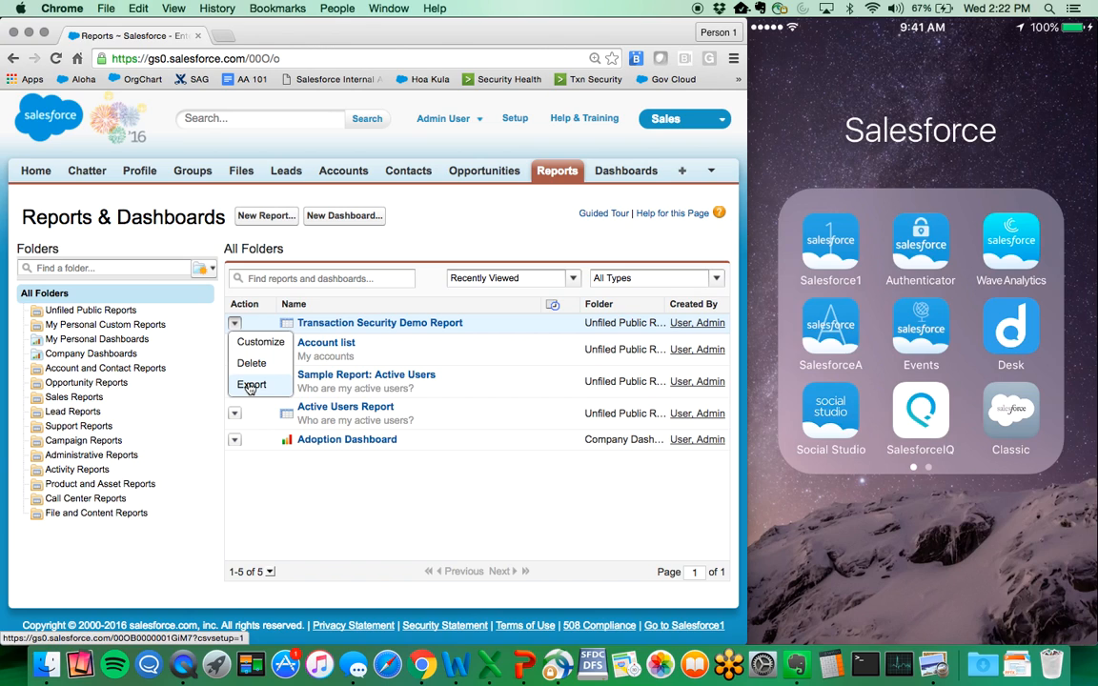
pyautogui.click(251, 384)
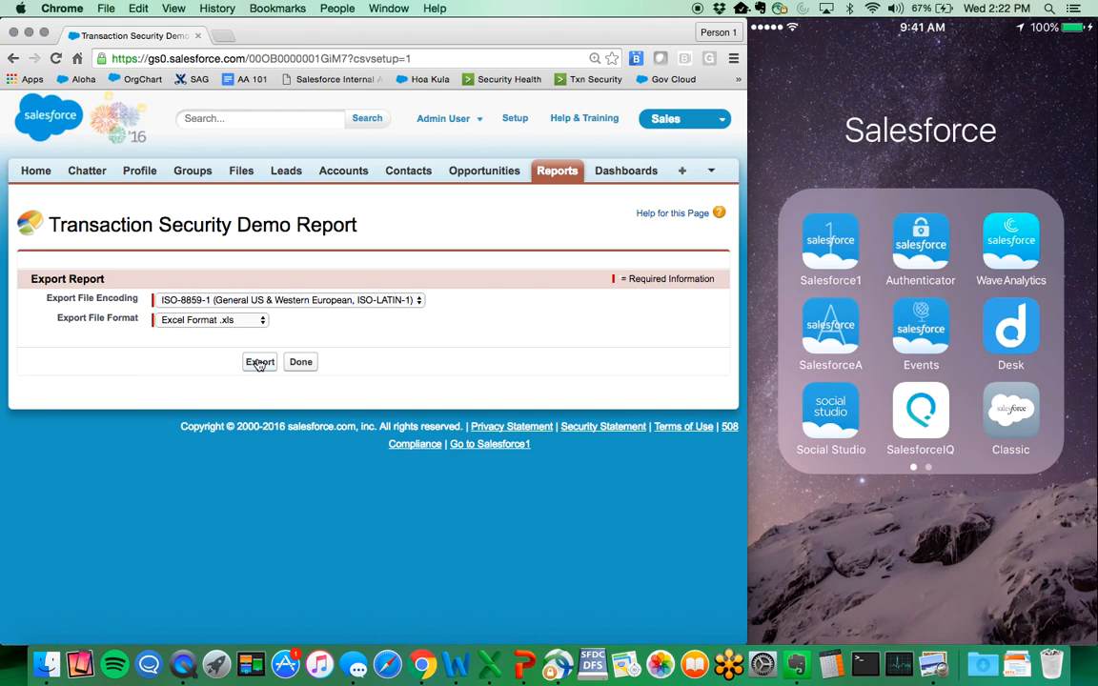
pyautogui.click(260, 361)
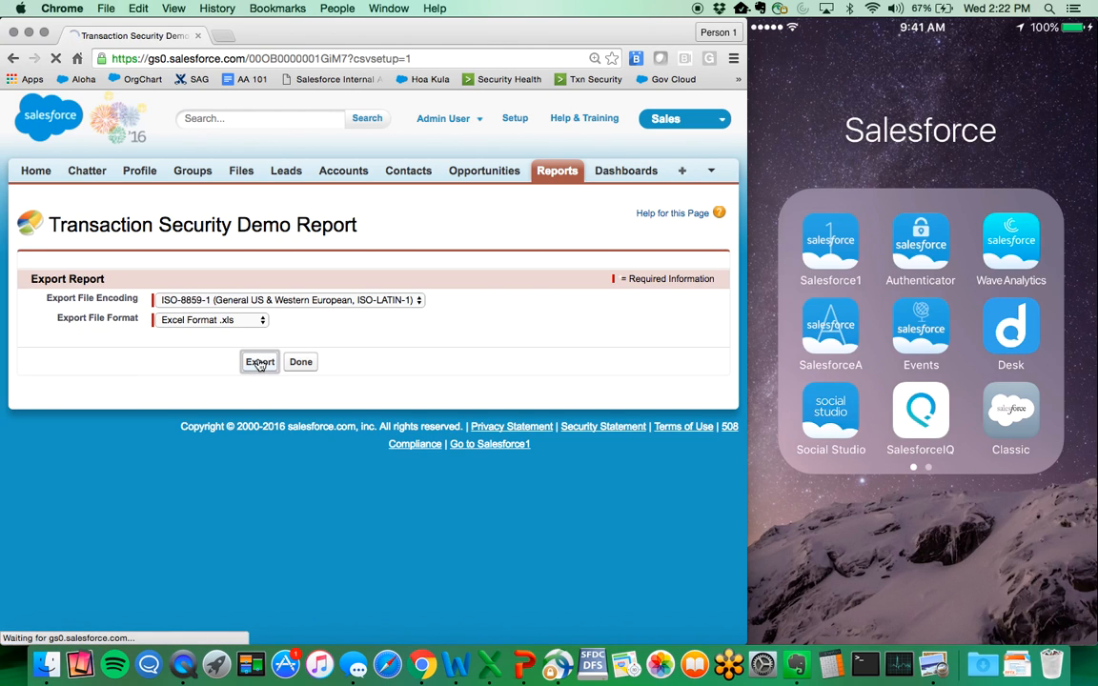
pyautogui.click(260, 361)
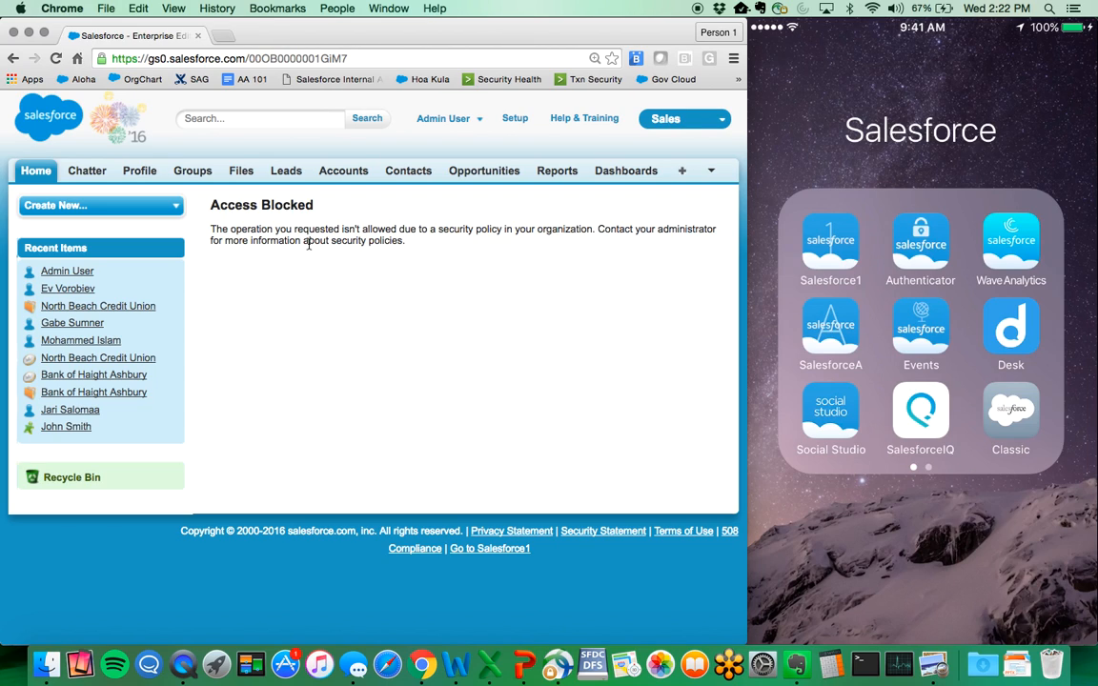
pyautogui.moveTo(347, 267)
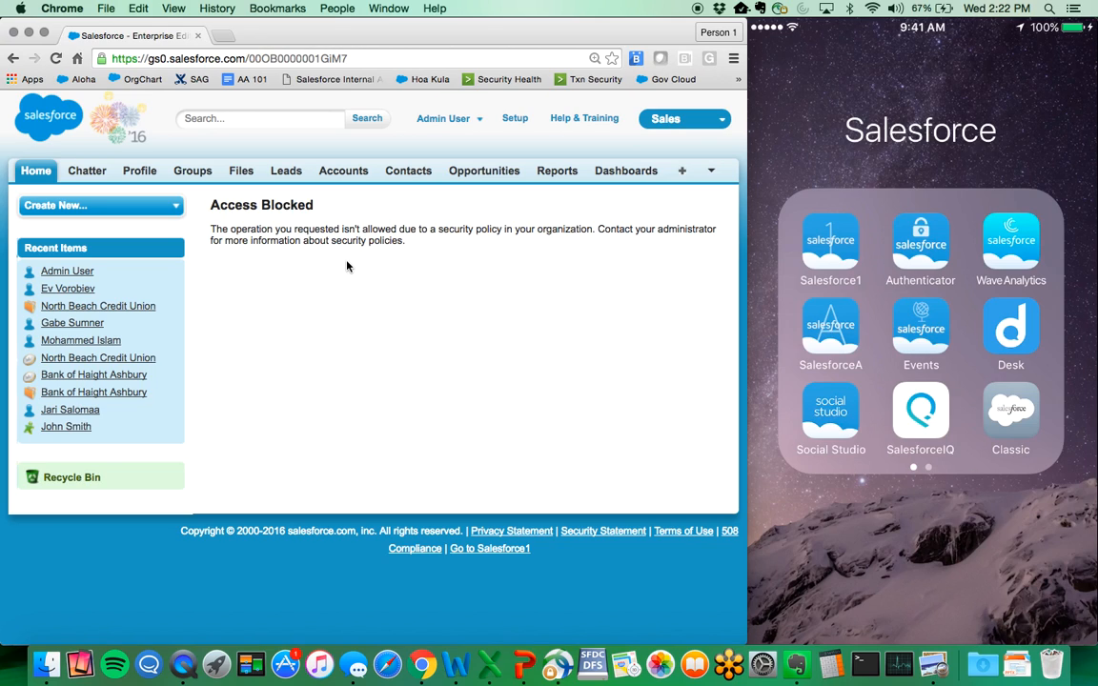
pyautogui.moveTo(500, 136)
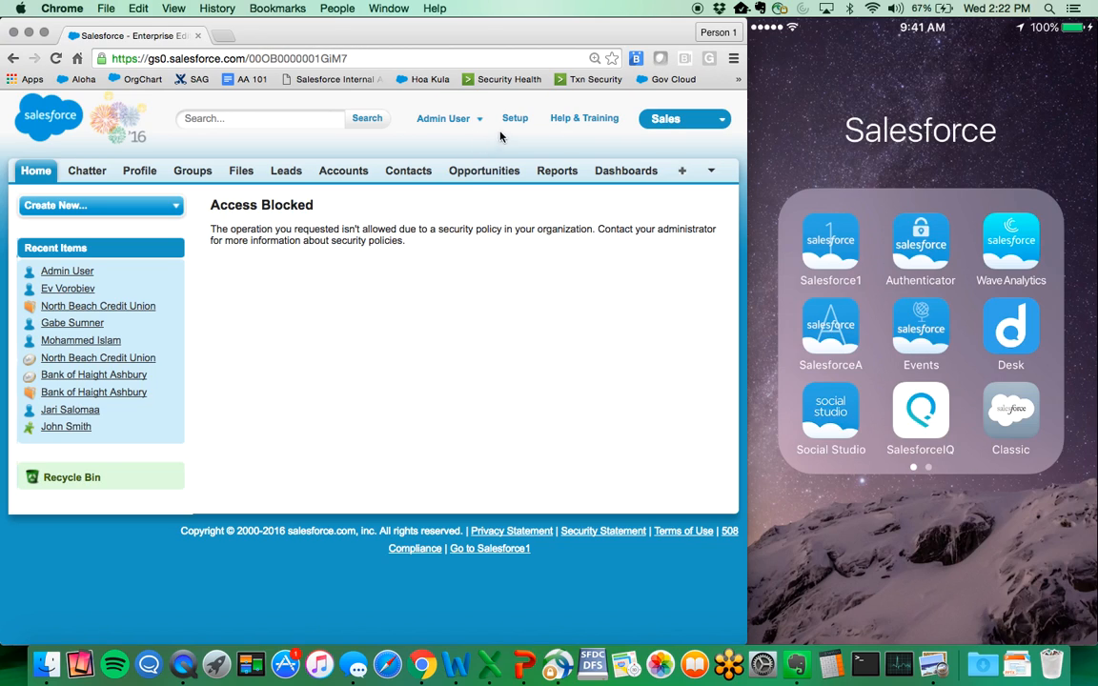
# Search Setup for 'trans' and open the ReportExportBlock policy in Transaction Security for editing.
pyautogui.click(514, 118)
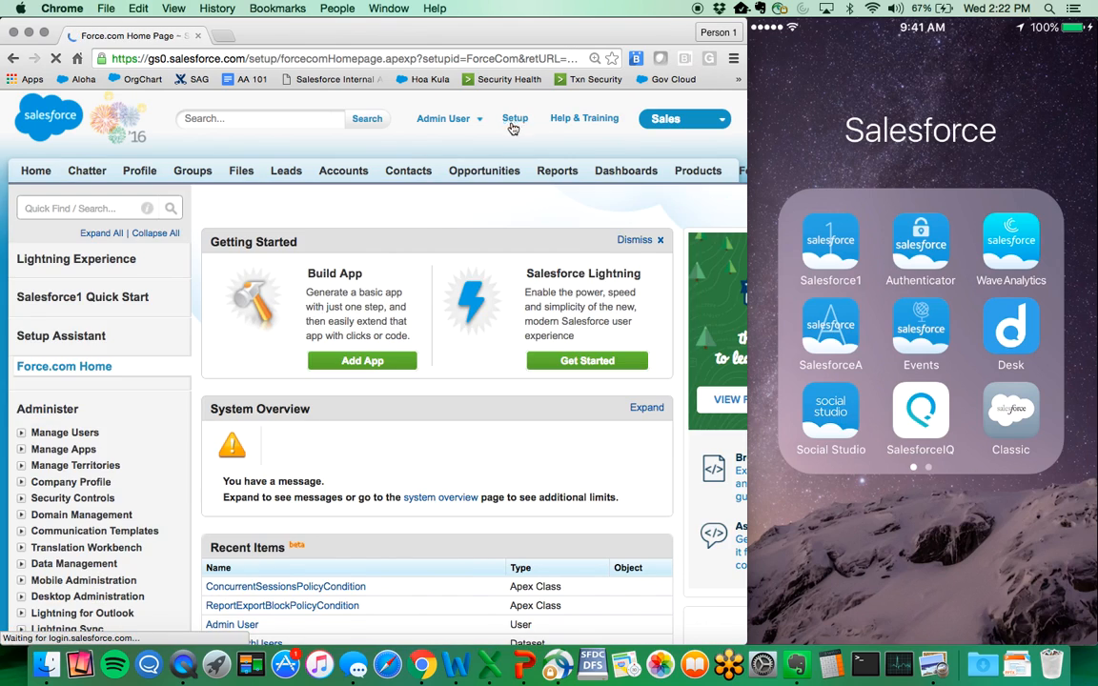
pyautogui.click(78, 208)
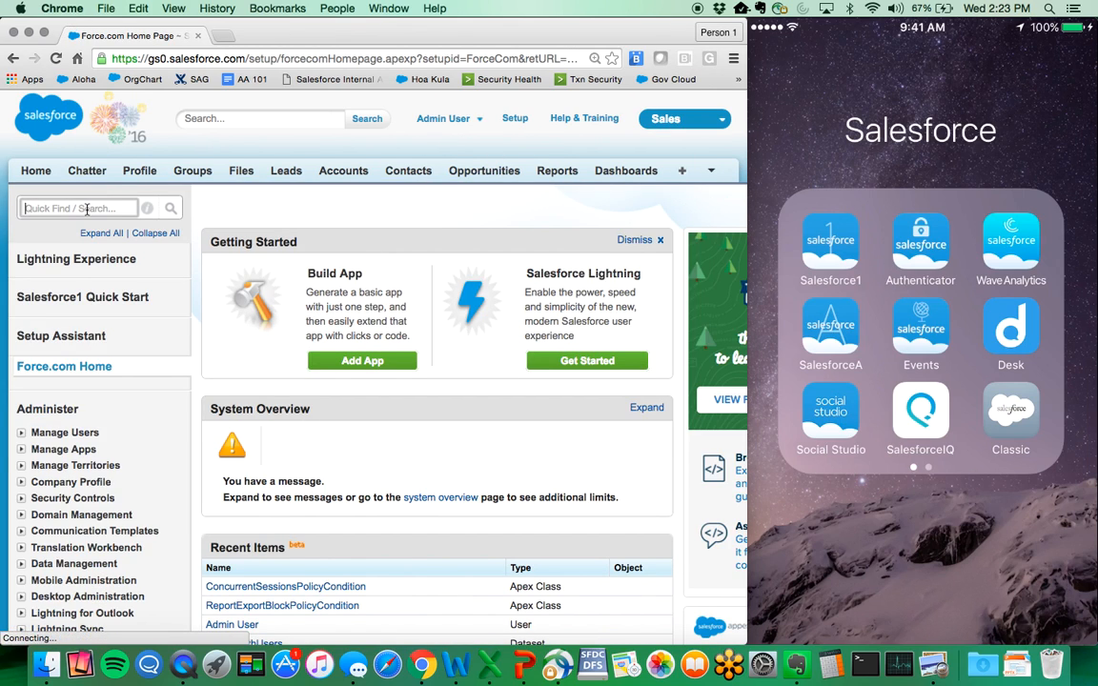
pyautogui.write('trans')
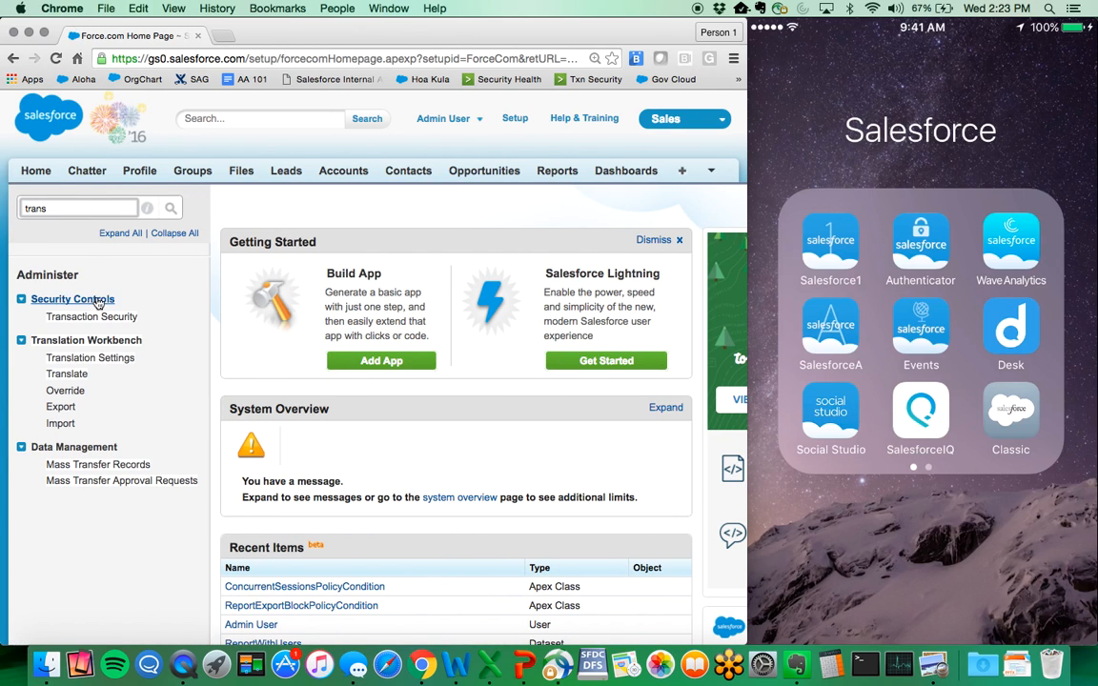
pyautogui.click(92, 316)
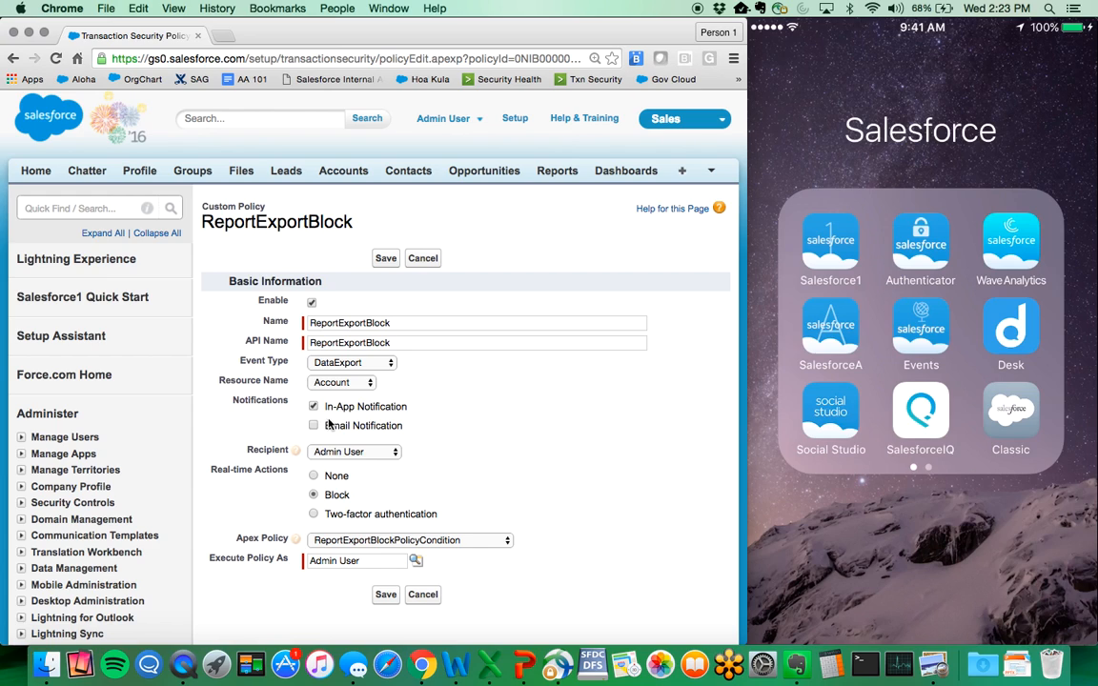
# Switch ReportExportBlock's real-time action from Block to Two-factor authentication and save.
pyautogui.scroll(-3)
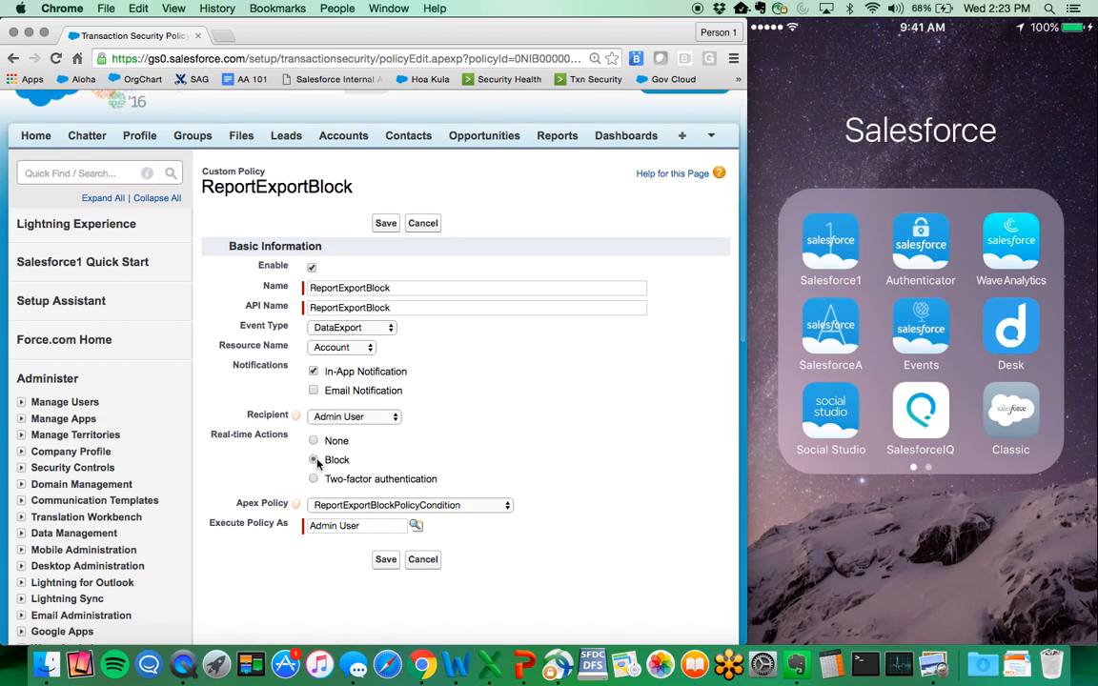
pyautogui.click(314, 478)
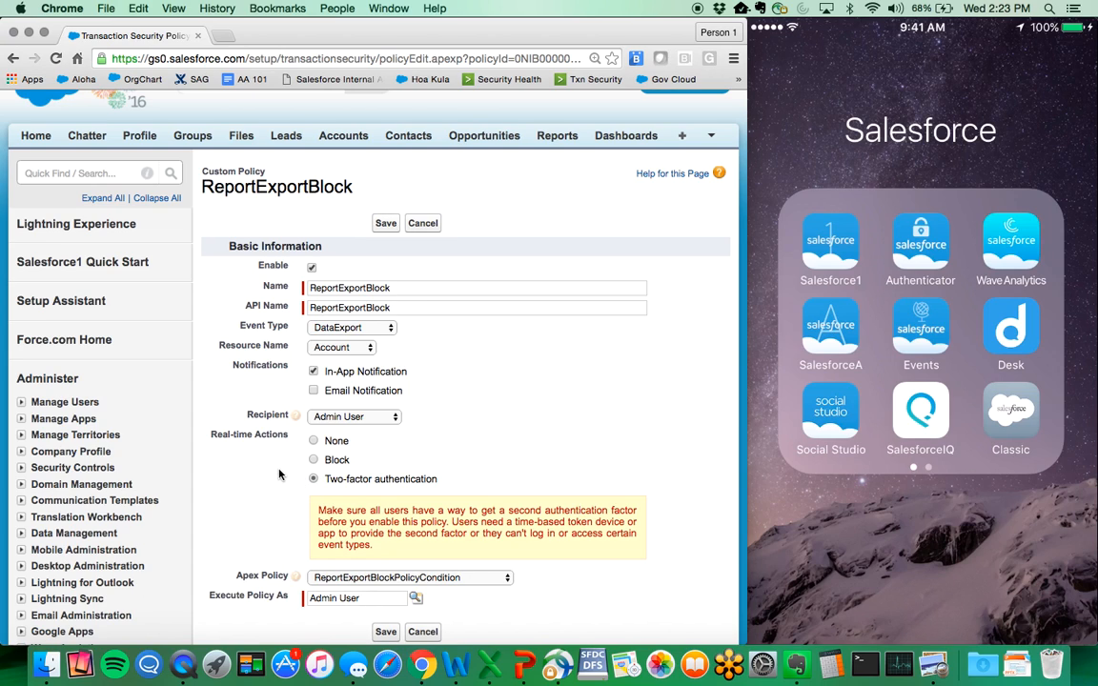
pyautogui.scroll(-3)
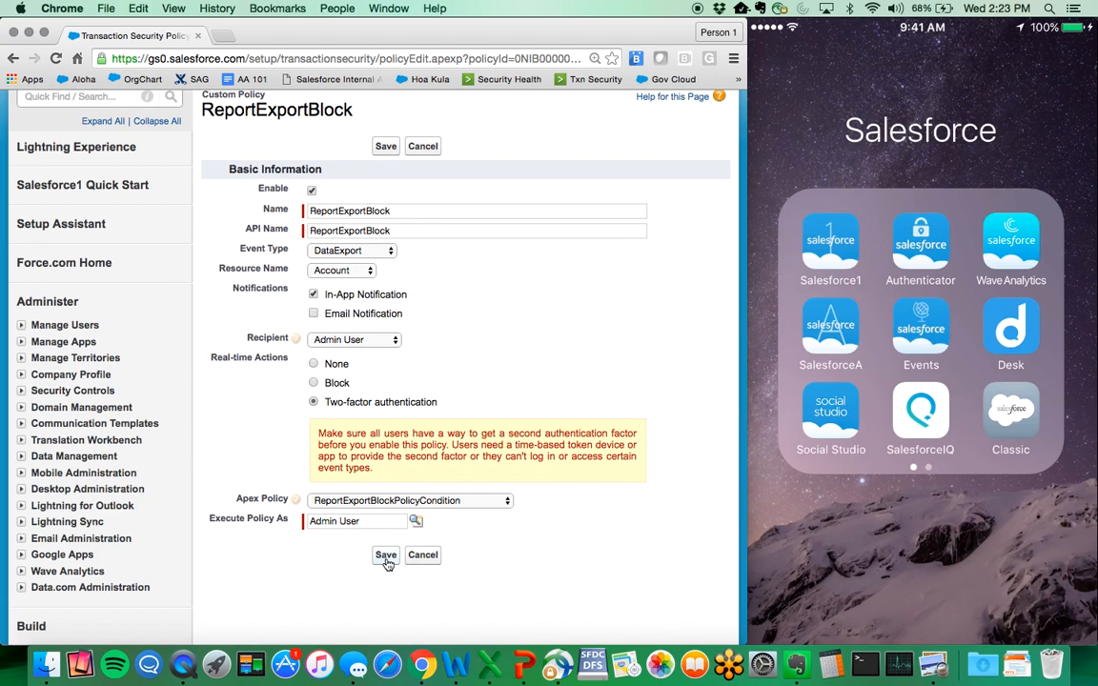
pyautogui.click(384, 555)
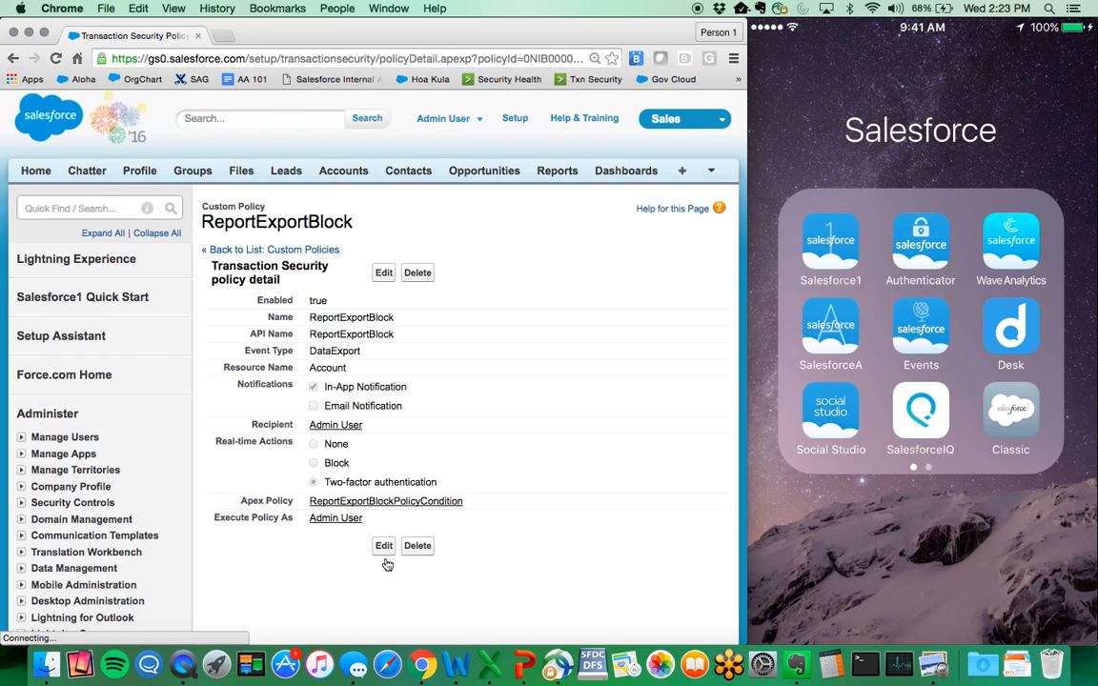
pyautogui.moveTo(476, 318)
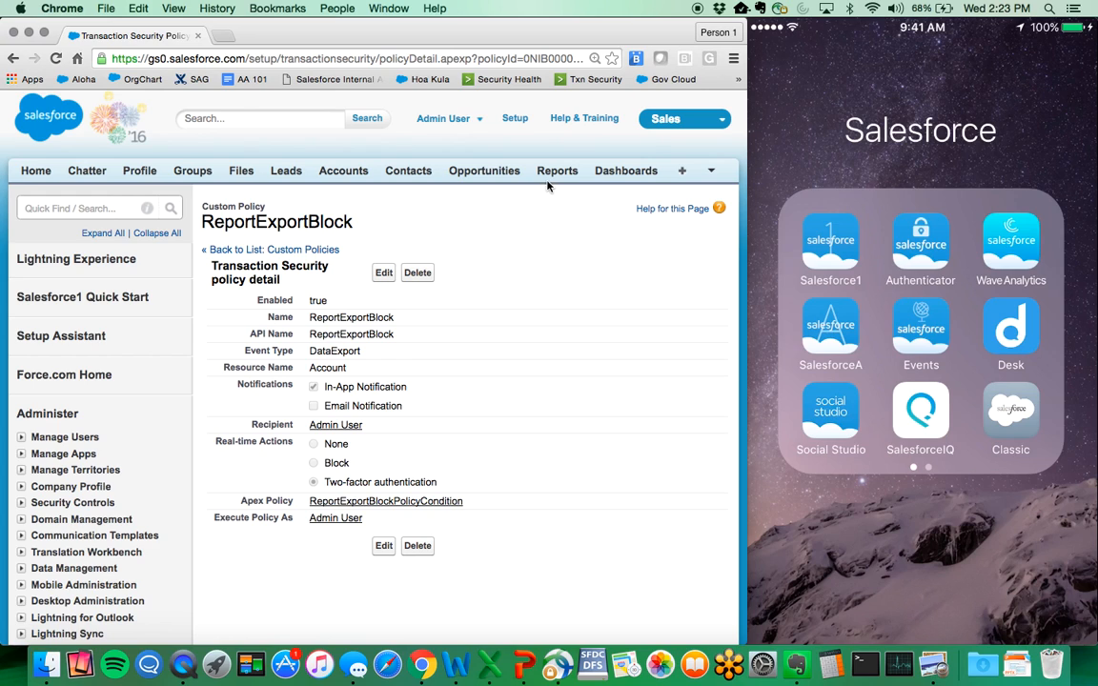
# From the Reports tab, export the Transaction Security Demo Report as Excel again.
pyautogui.click(556, 170)
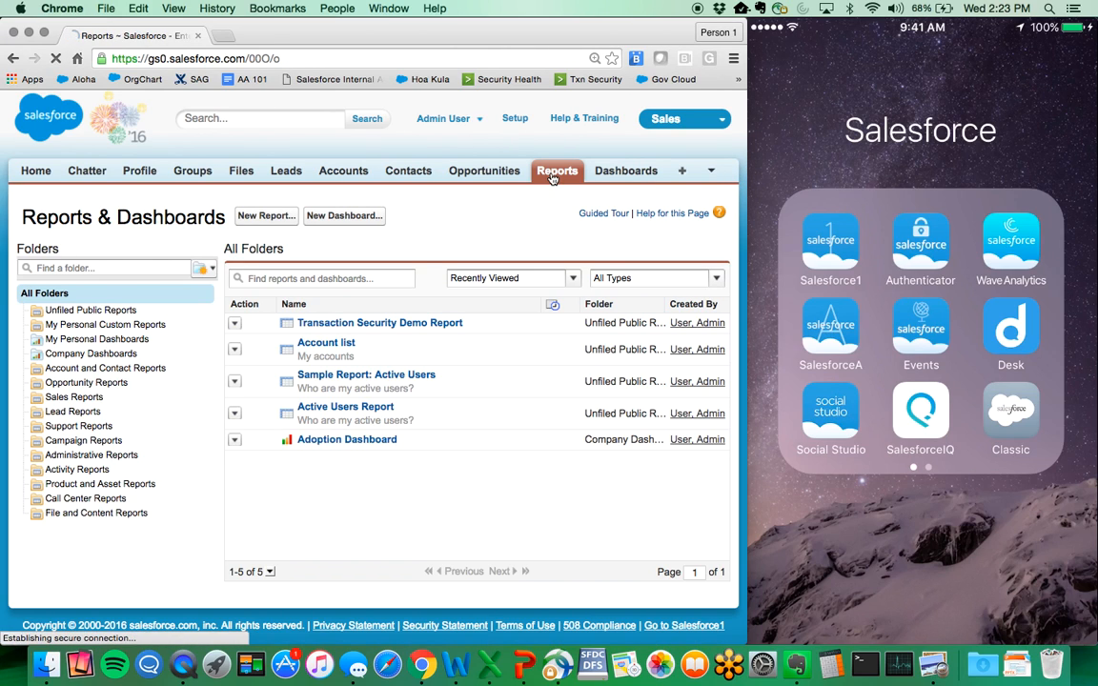
pyautogui.click(234, 322)
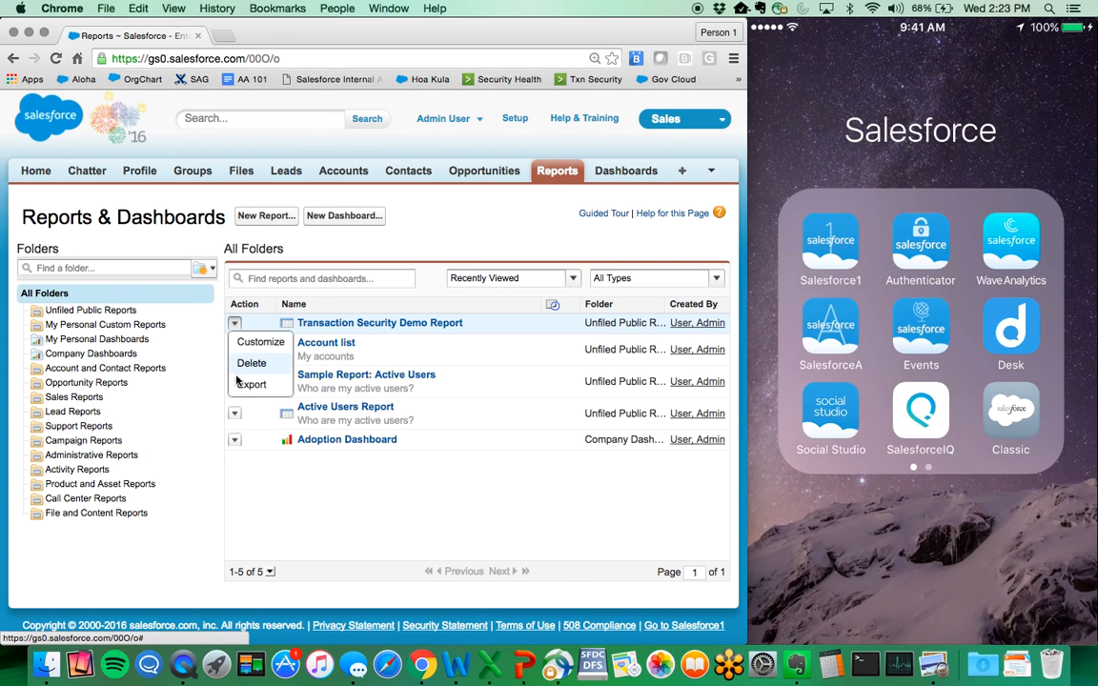
pyautogui.click(250, 384)
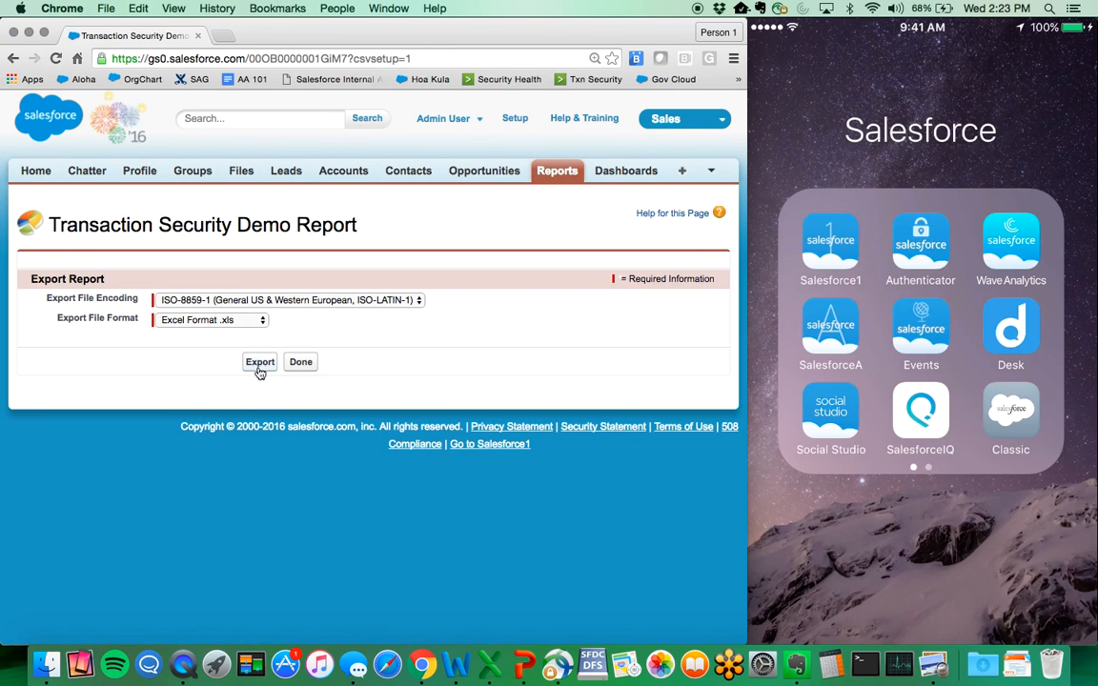
pyautogui.click(260, 361)
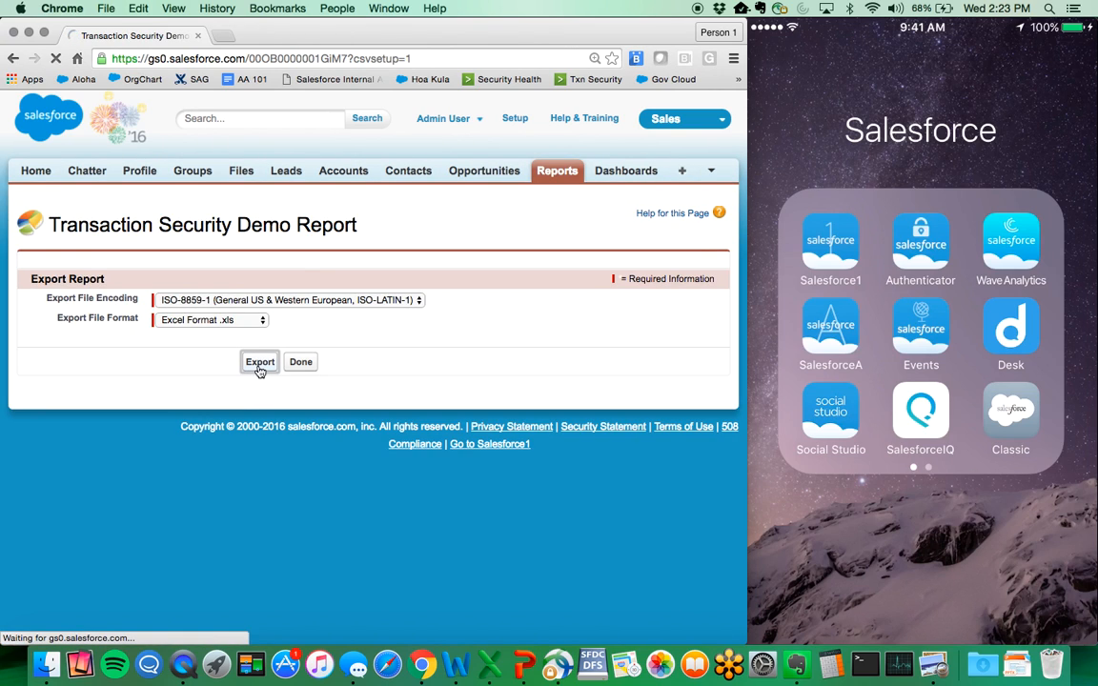
pyautogui.click(259, 361)
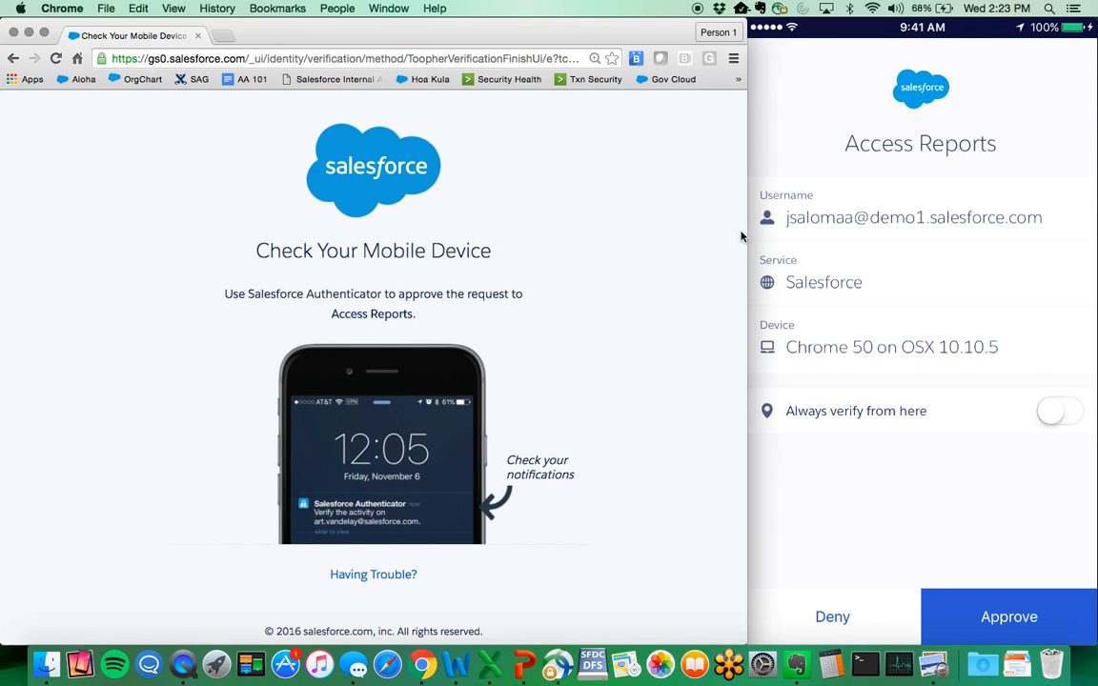
pyautogui.moveTo(699, 292)
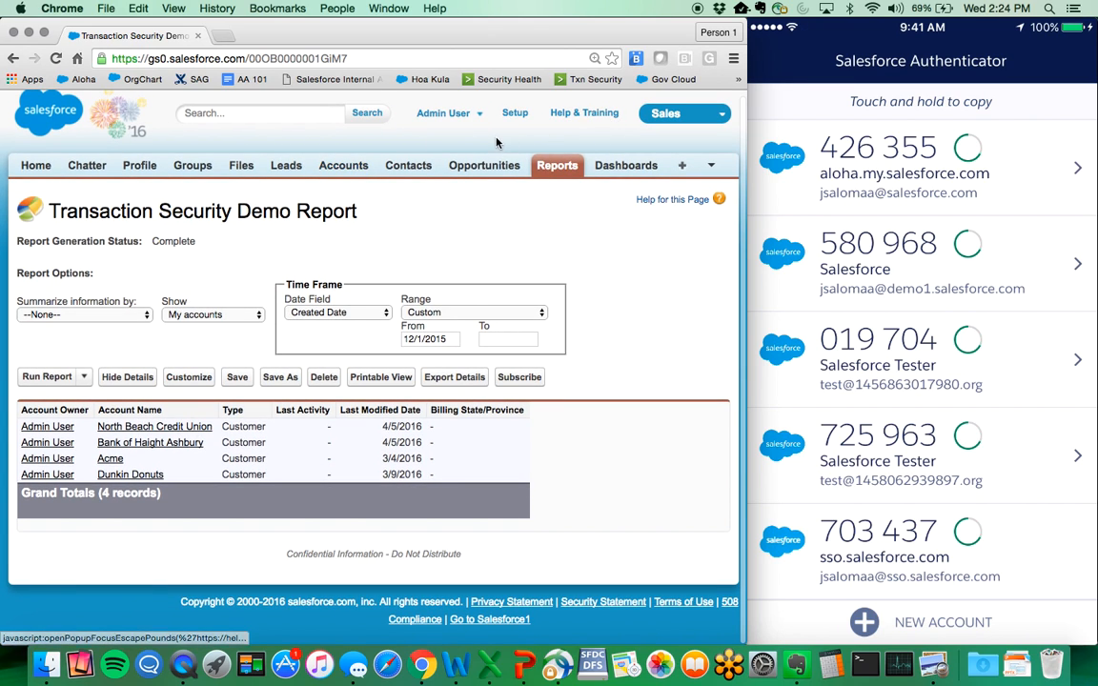
pyautogui.moveTo(404, 151)
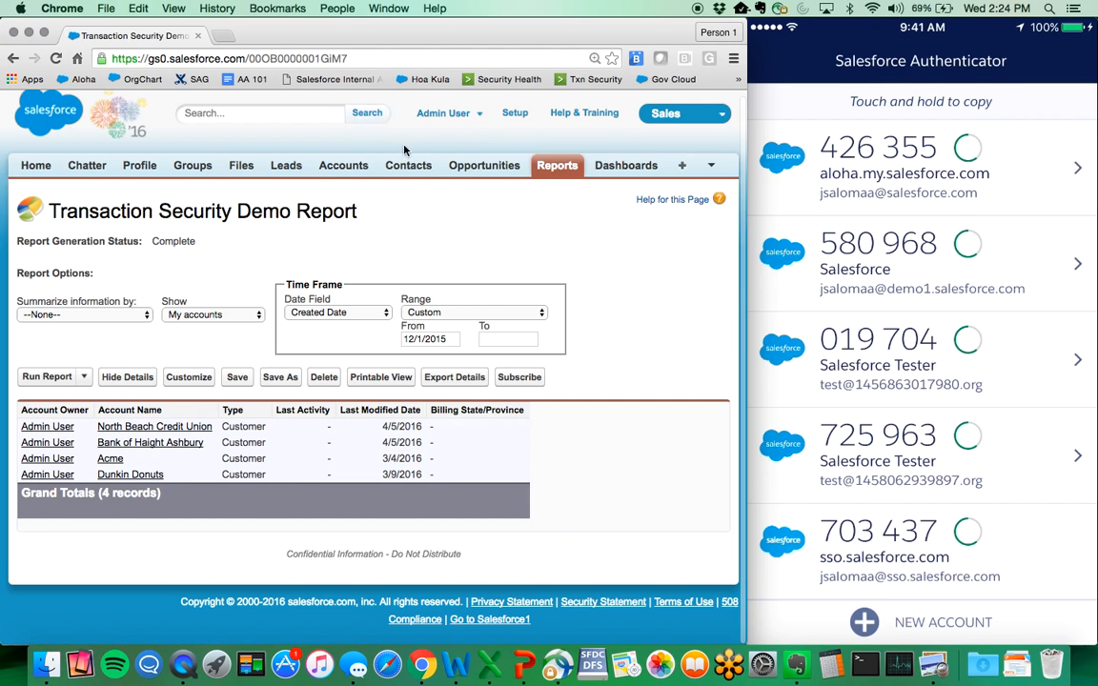
pyautogui.moveTo(408, 165)
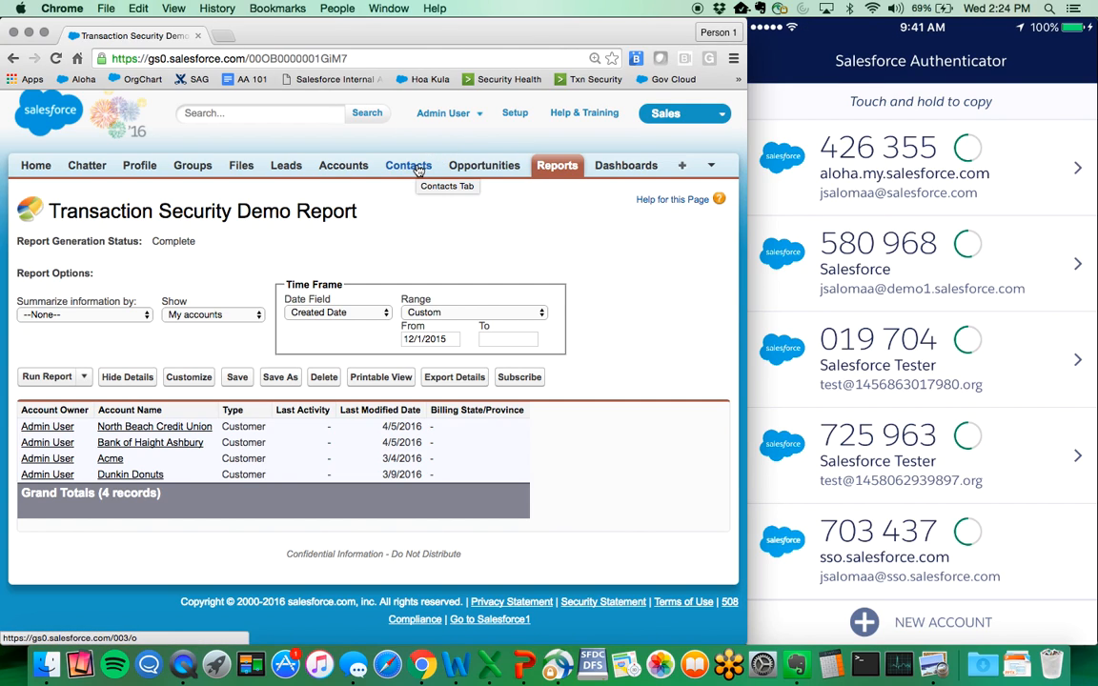
pyautogui.moveTo(435, 145)
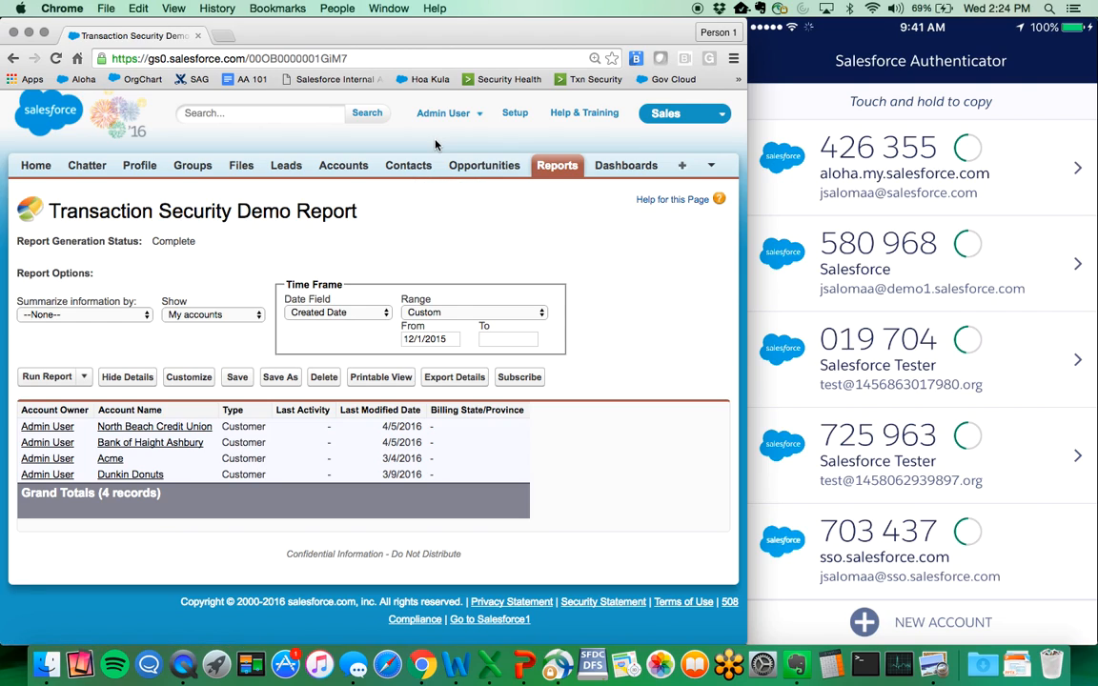